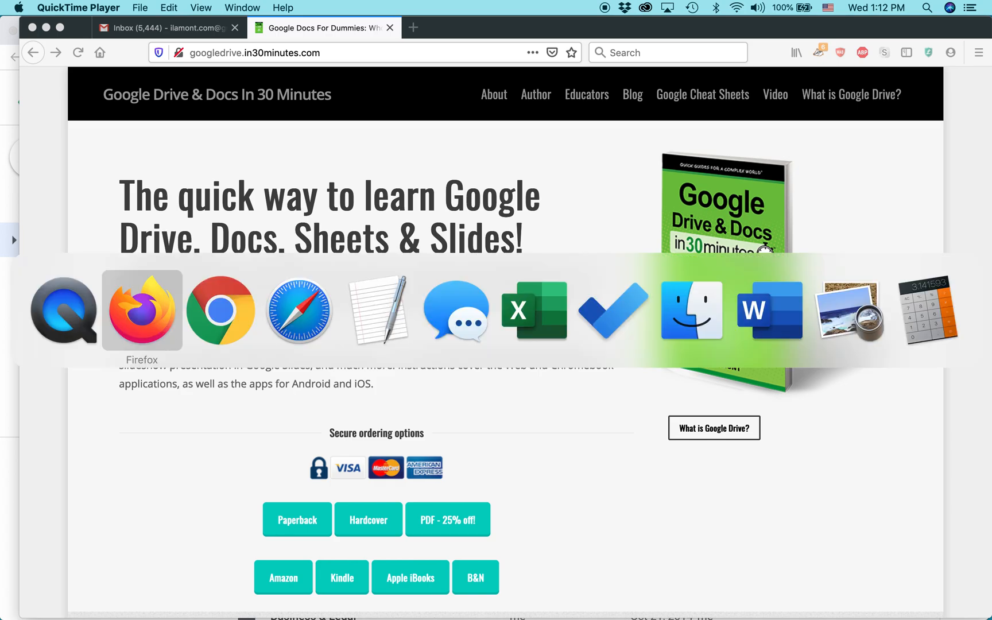
- Switch from Firefox to the Chrome window showing Google Drive's My Drive
left_click(220, 310)
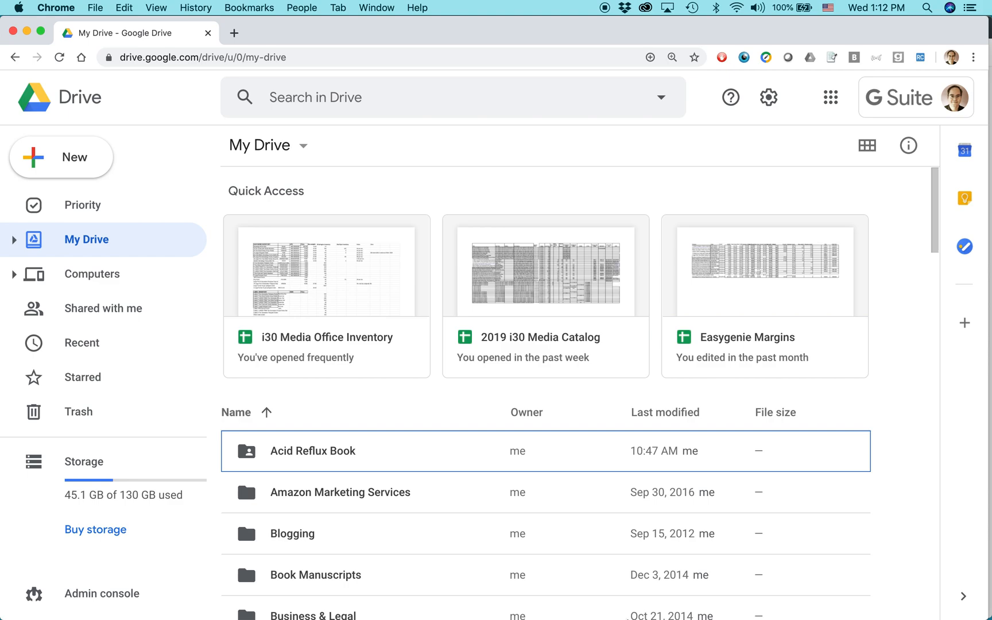
mouse_move(519, 443)
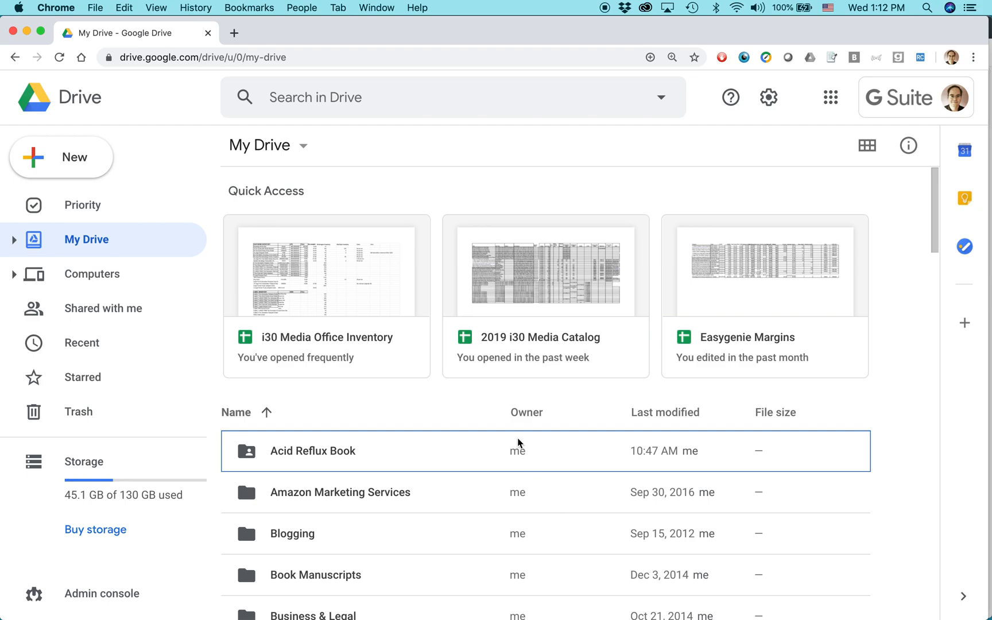
mouse_move(497, 194)
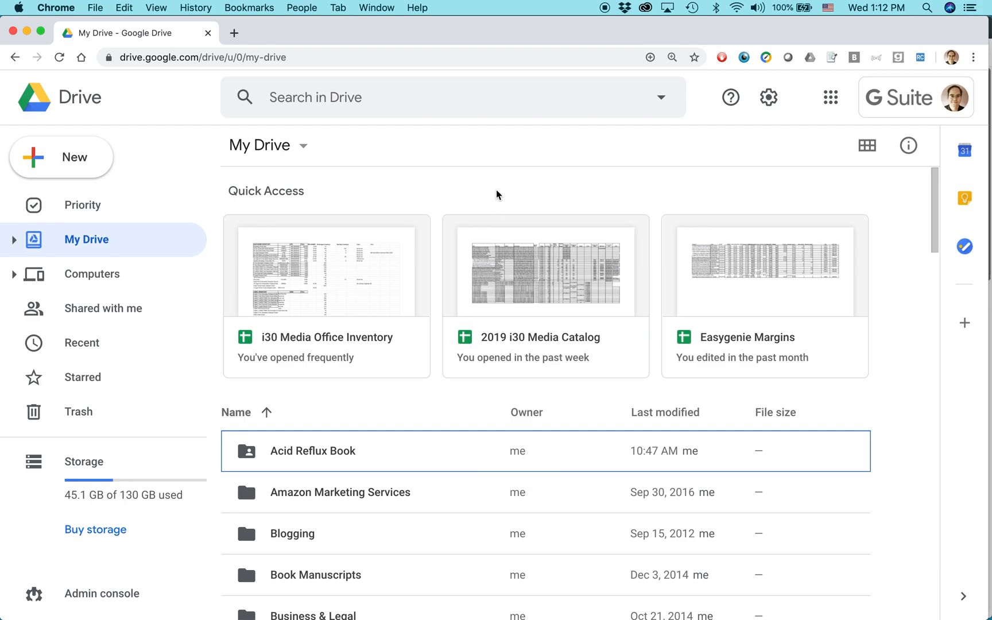
mouse_move(463, 183)
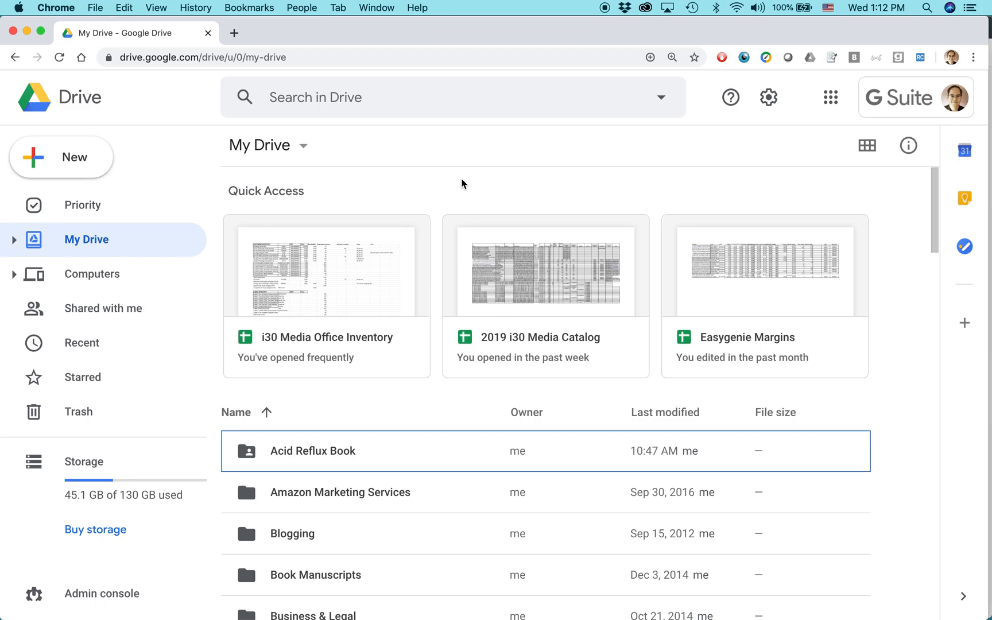
mouse_move(433, 188)
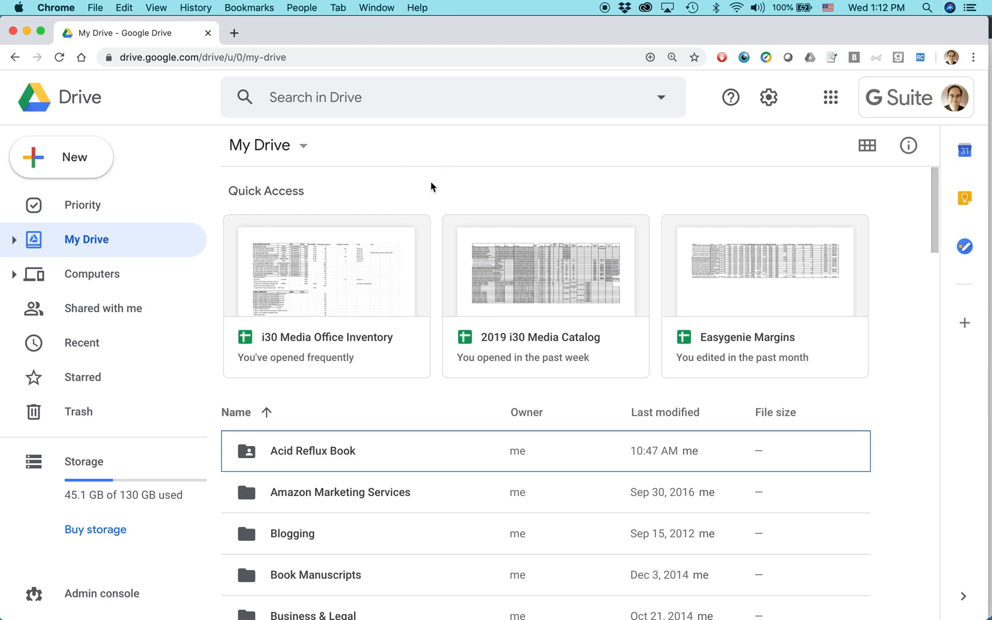
mouse_move(180, 133)
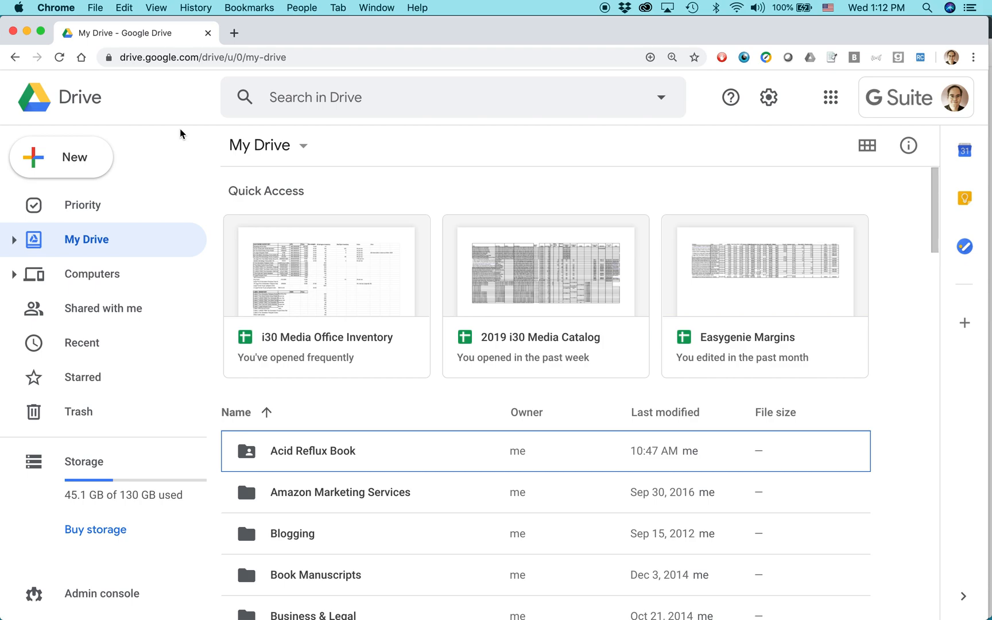
mouse_move(57, 18)
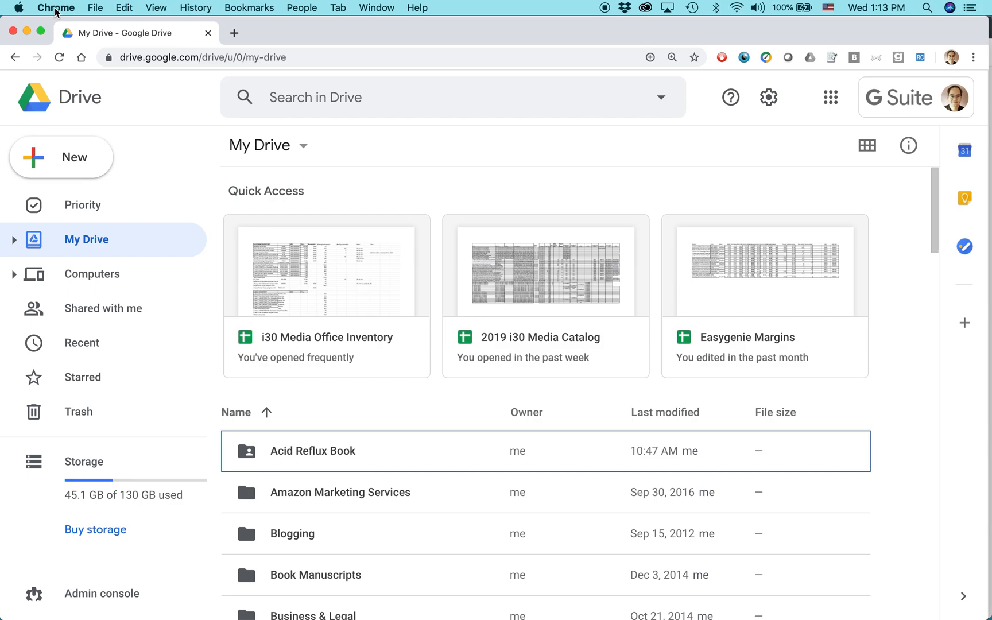
mouse_move(156, 129)
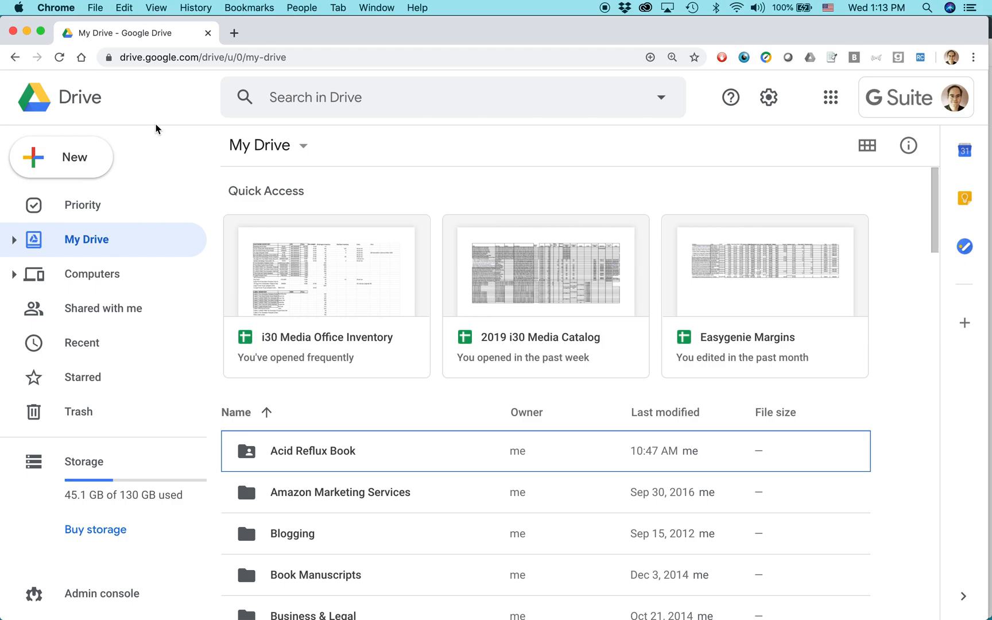
mouse_move(361, 41)
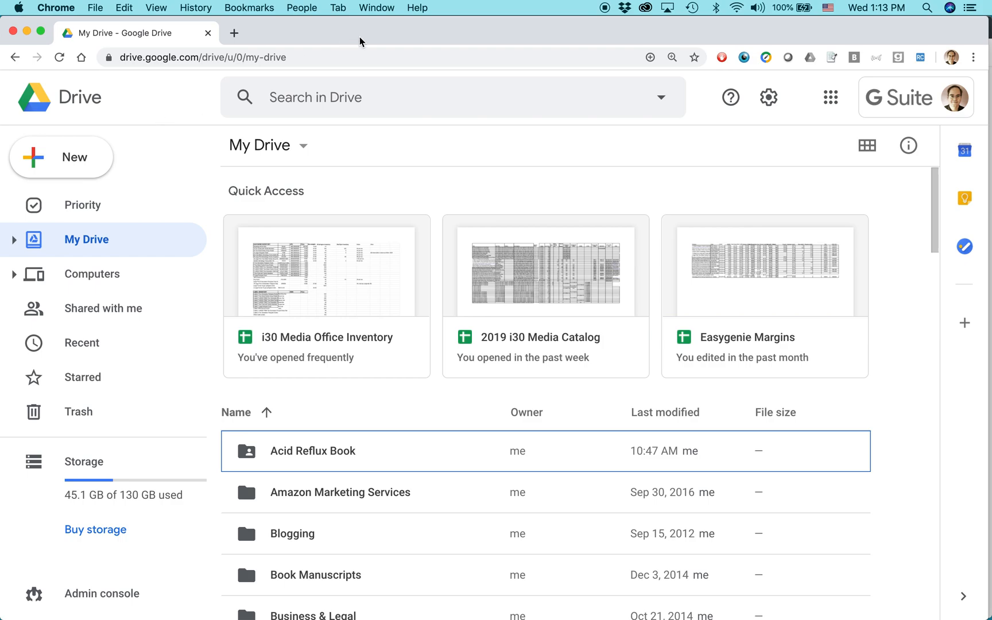
mouse_move(376, 8)
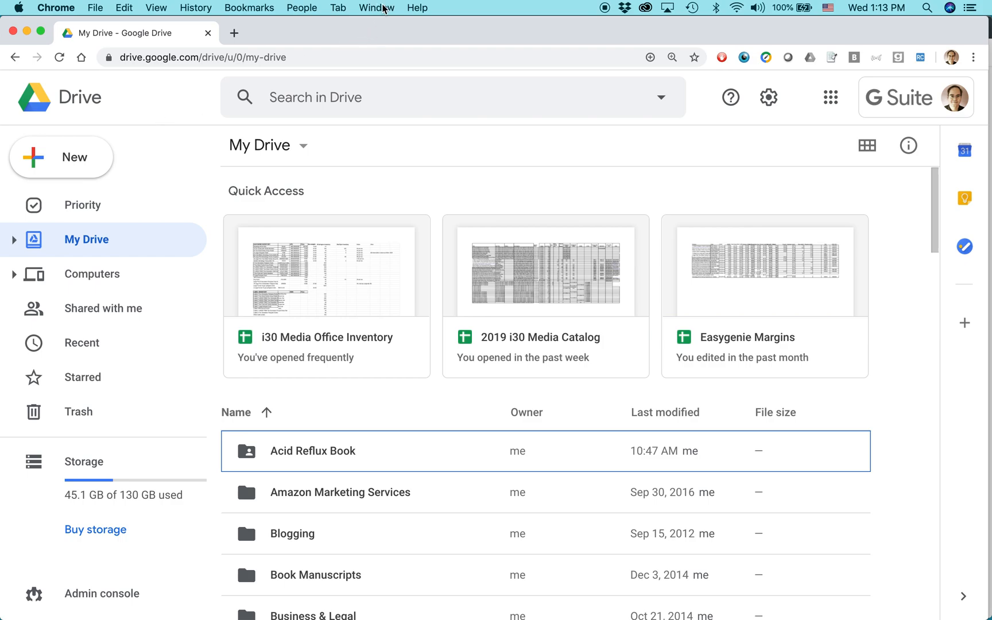
- Go to Window > Extensions and filter for 'office editing' to confirm the extension is enabled
left_click(377, 8)
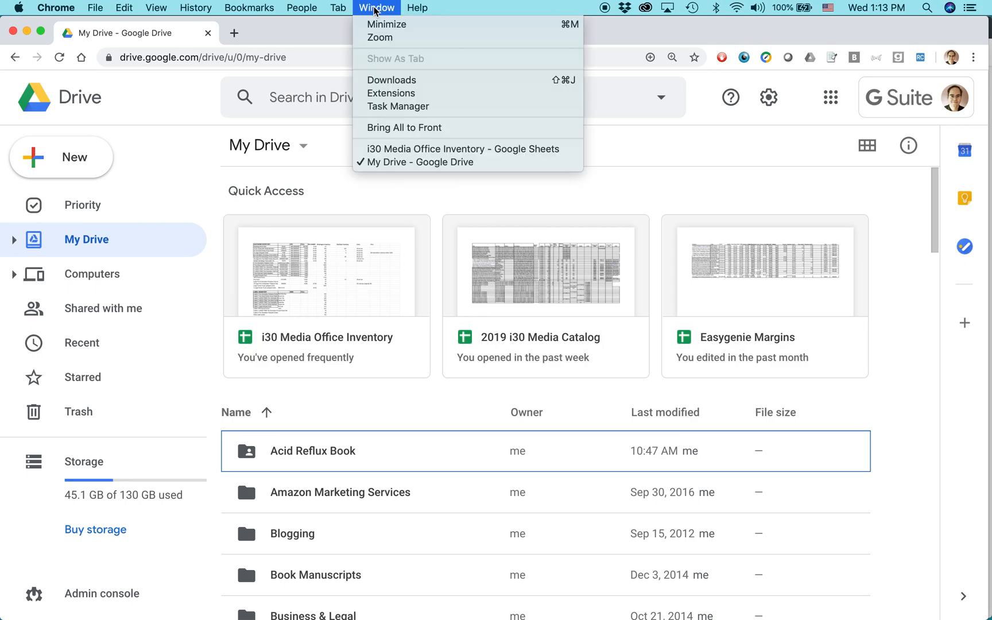
left_click(392, 93)
type("office editi")
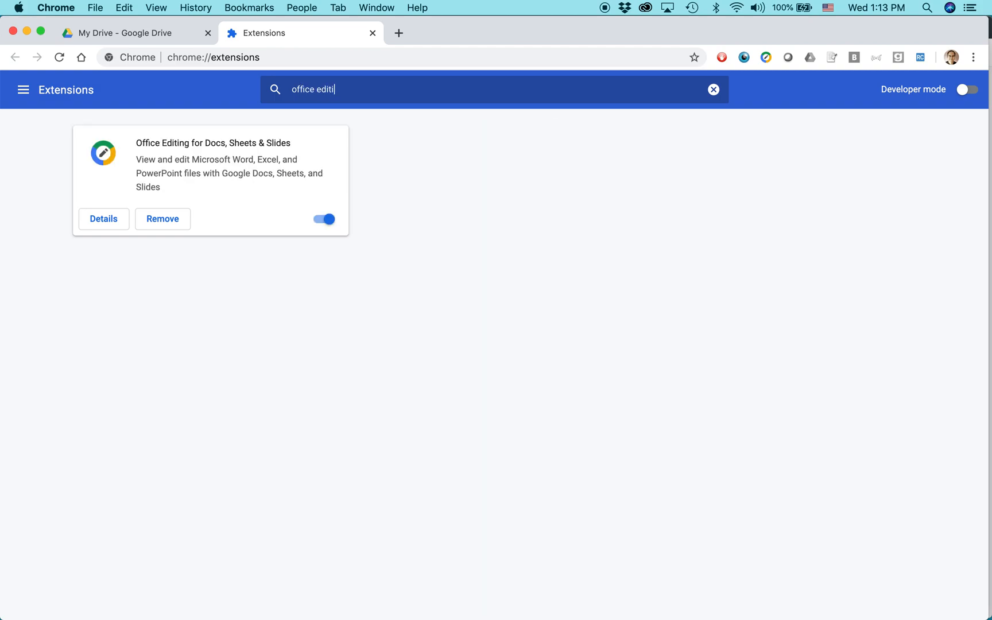
type("ng")
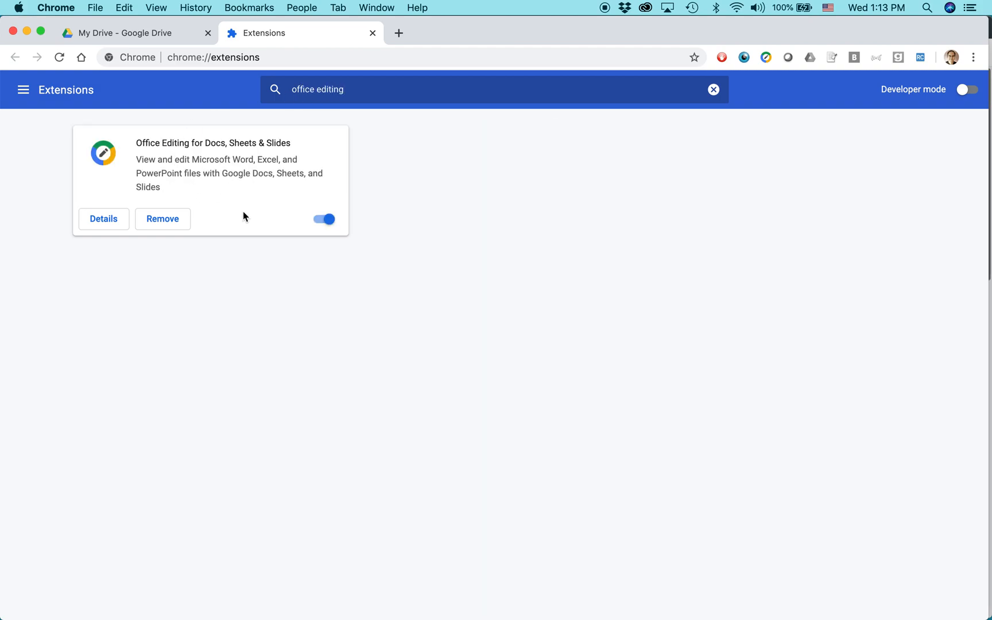
mouse_move(163, 219)
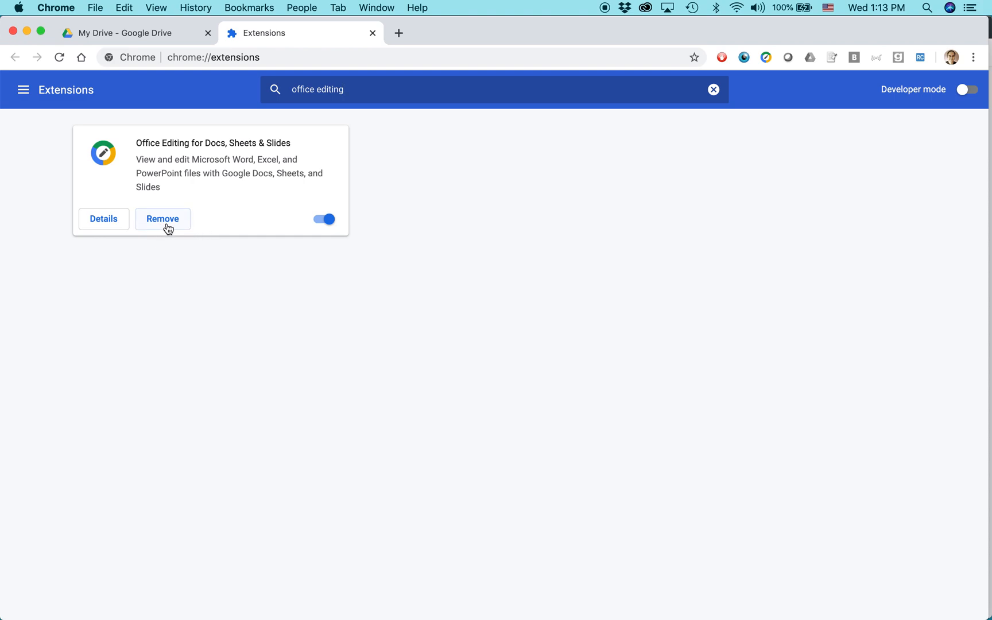
mouse_move(240, 208)
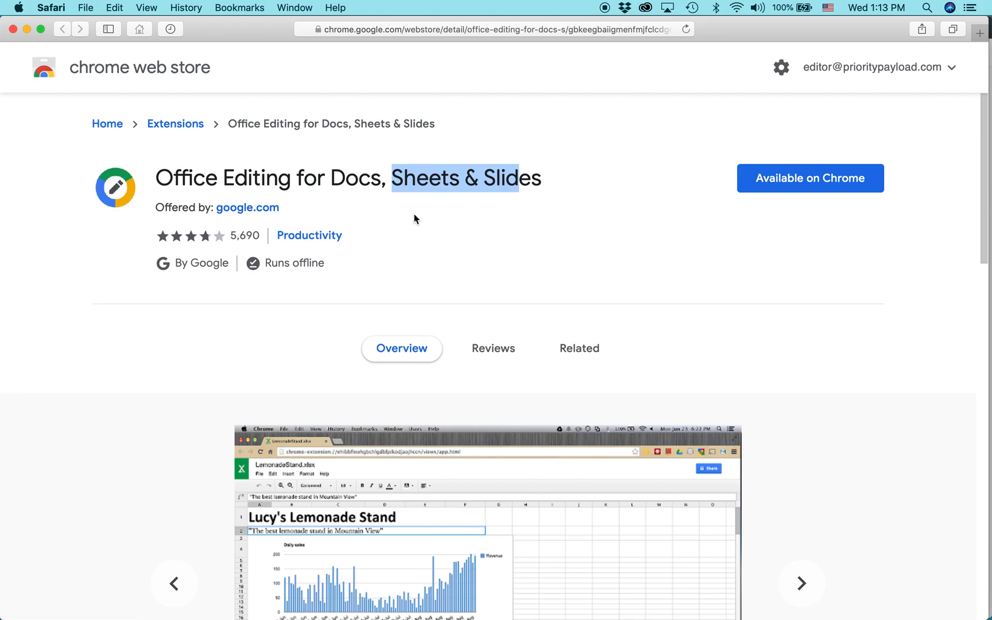
- Show the Chrome Web Store listing for the Office Editing extension in Safari
left_click(800, 582)
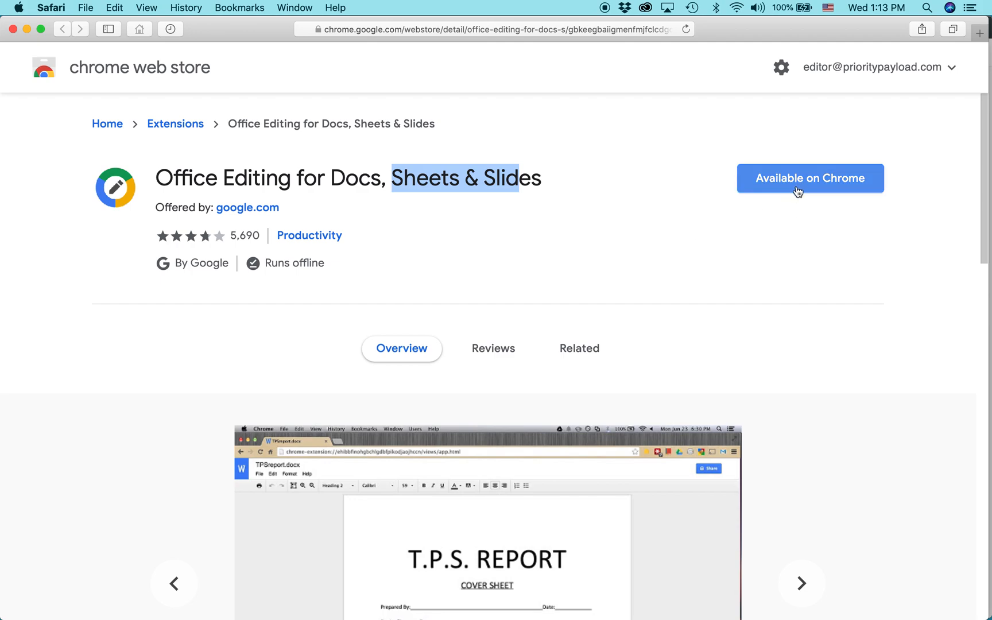
mouse_move(789, 190)
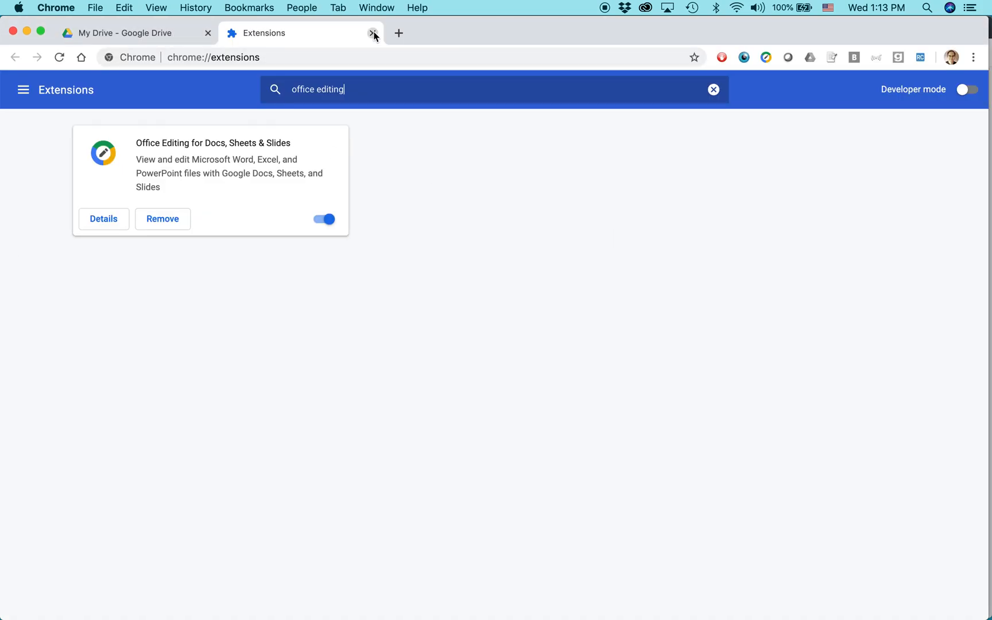
- Close the Extensions tab, leaving My Drive as the only open tab
left_click(374, 33)
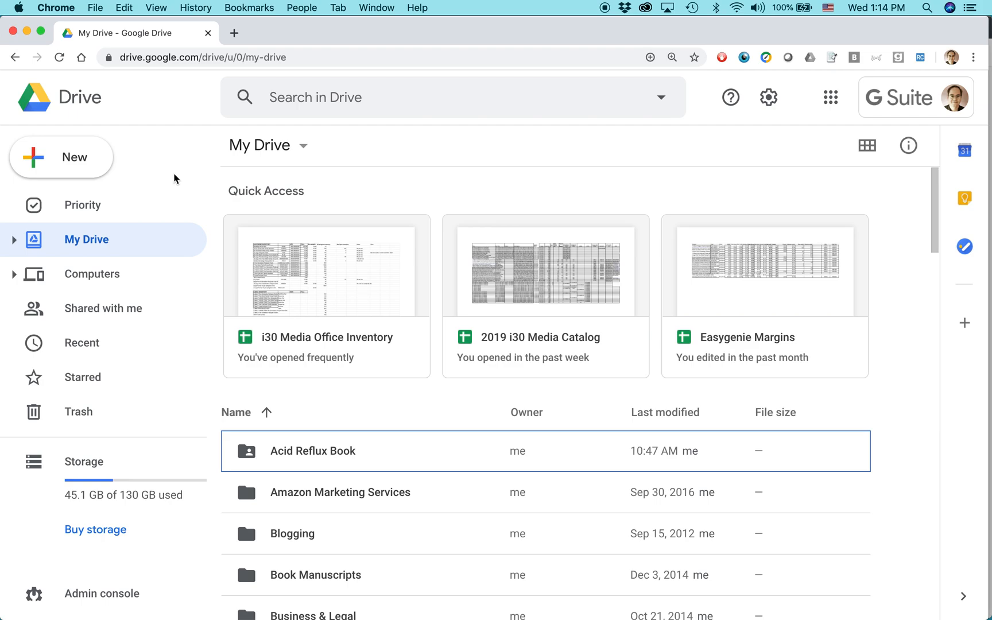
mouse_move(117, 116)
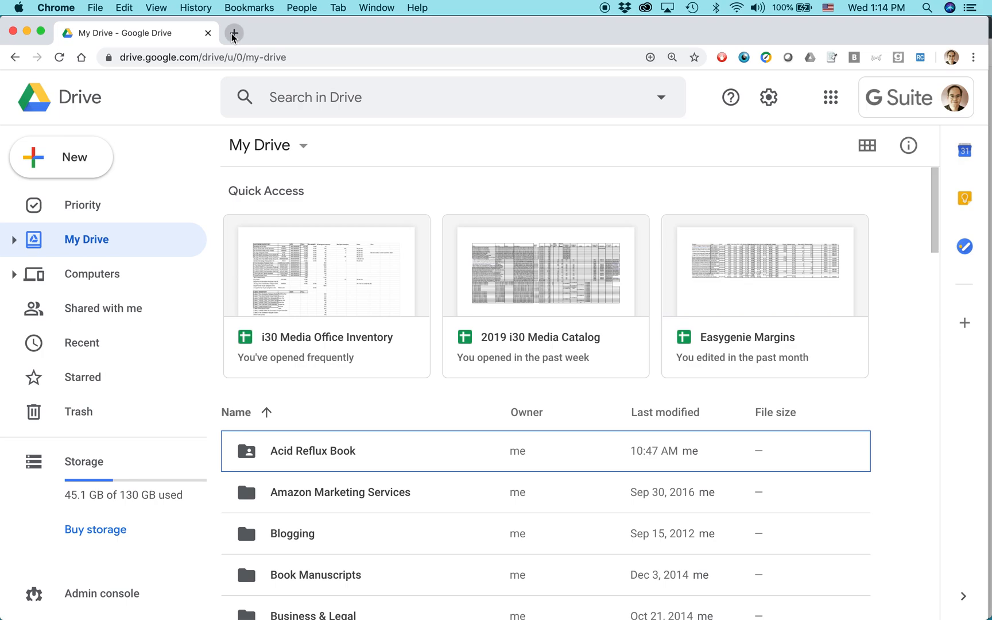
mouse_move(233, 32)
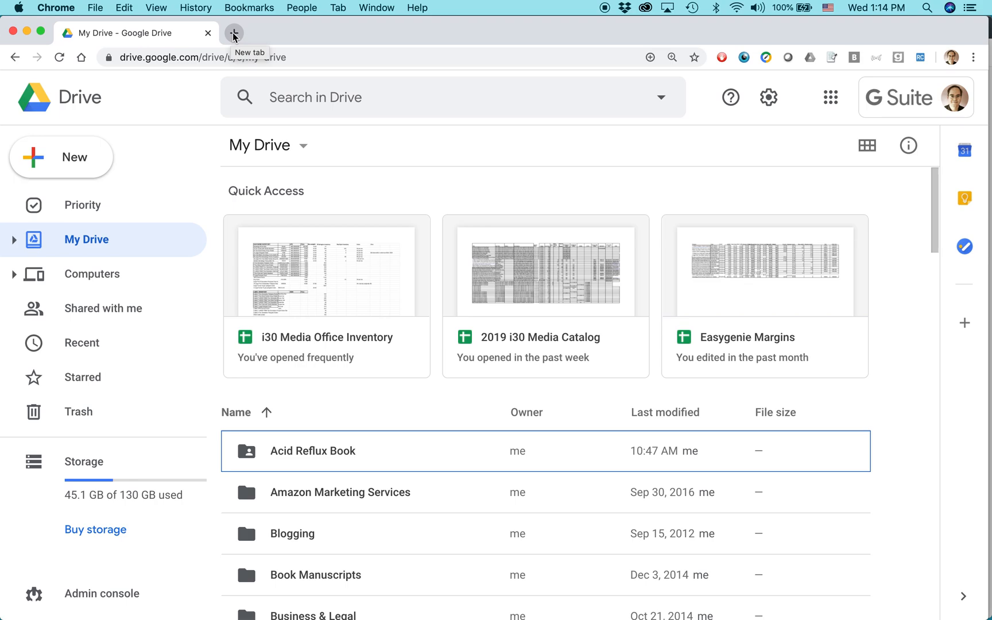
mouse_move(172, 166)
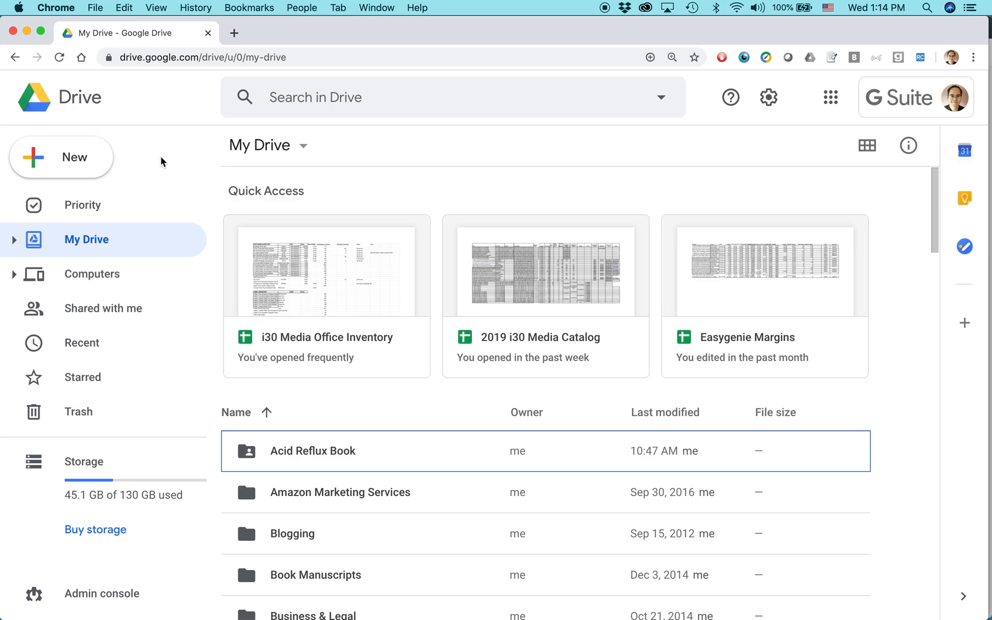
mouse_move(133, 159)
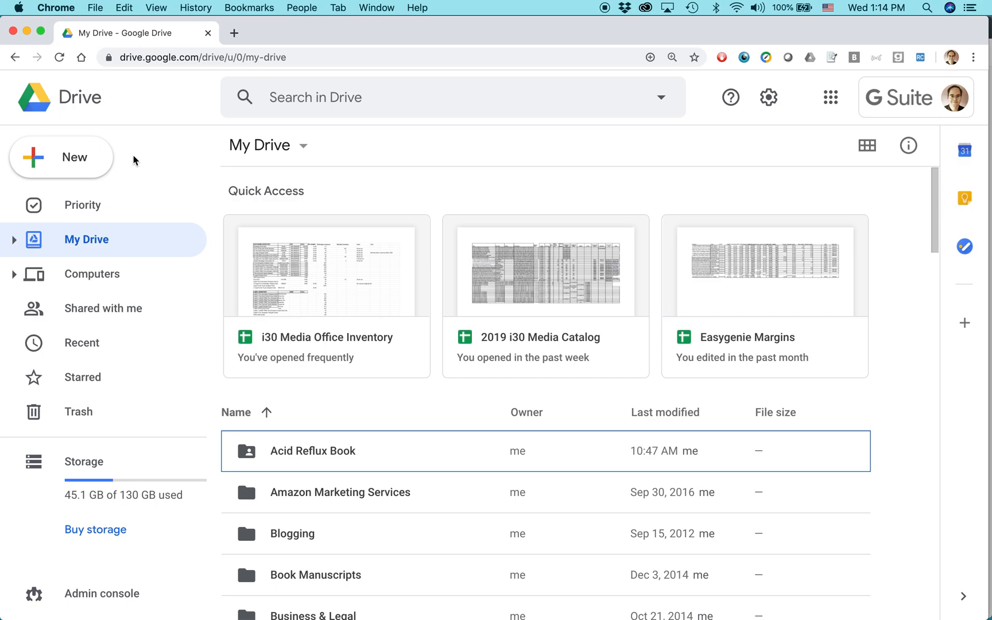
- Upload 'Thyroid Book Glossary DRAFT per-olof comments.docx' via New > File upload
left_click(61, 158)
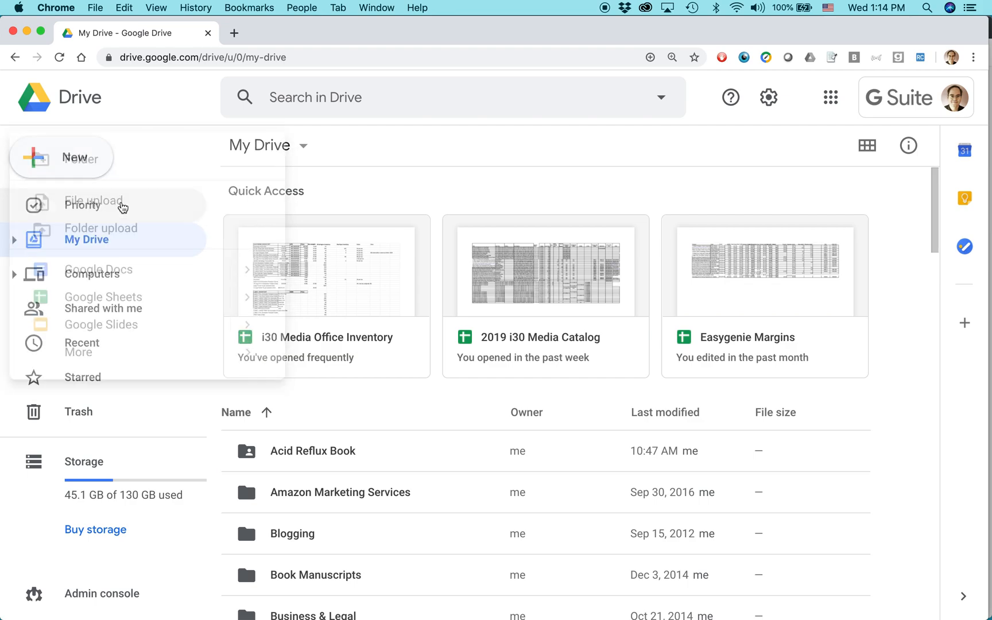
left_click(94, 201)
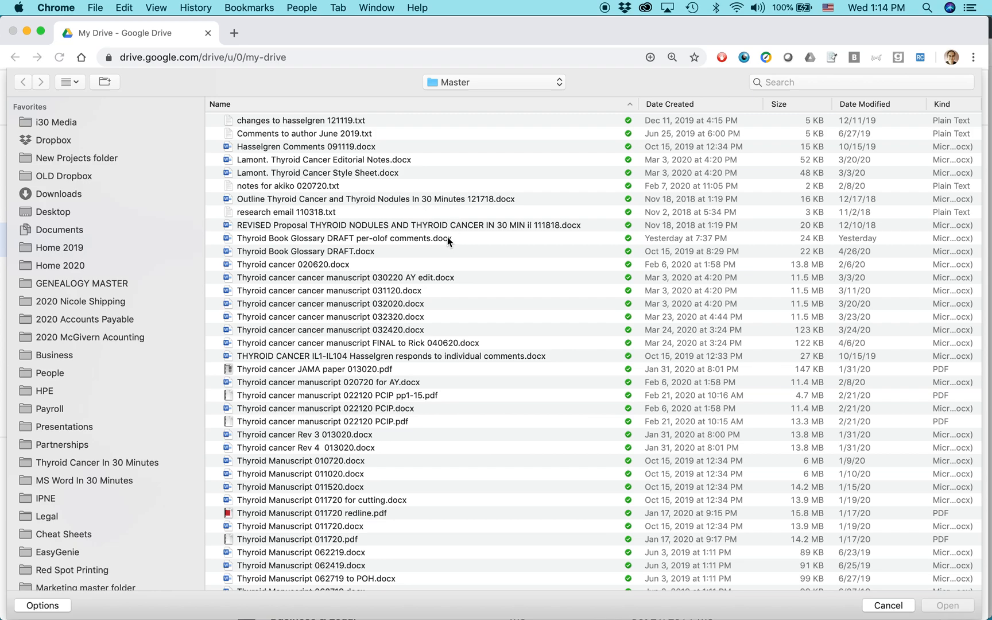
mouse_move(353, 241)
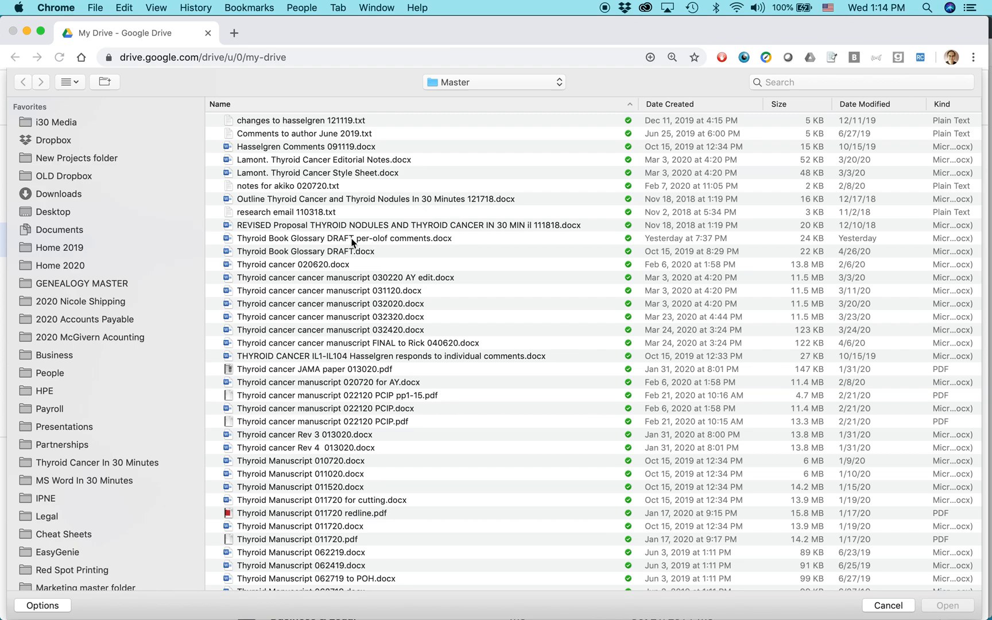
left_click(344, 237)
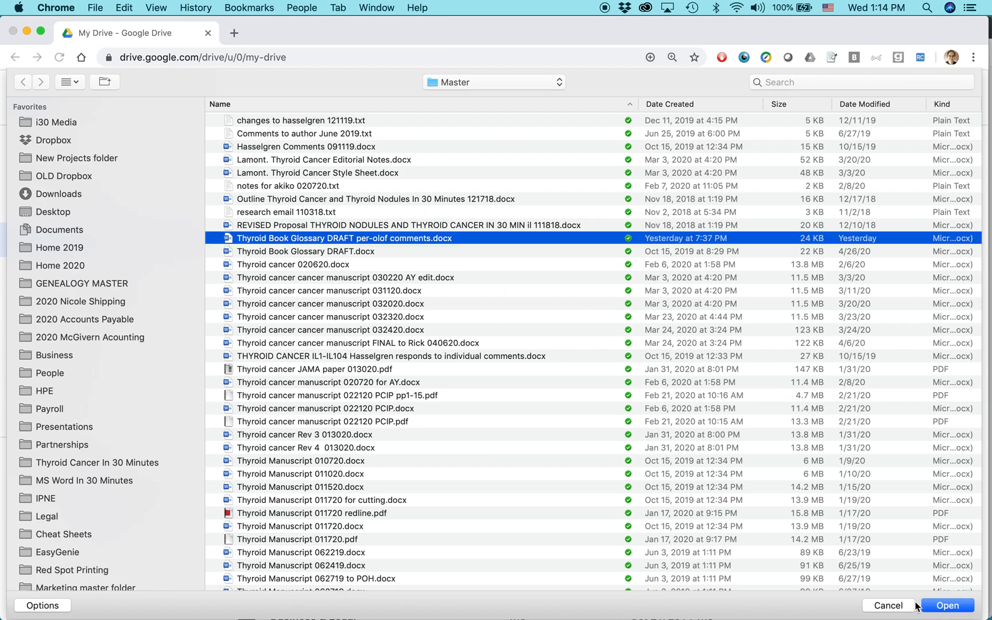
left_click(888, 605)
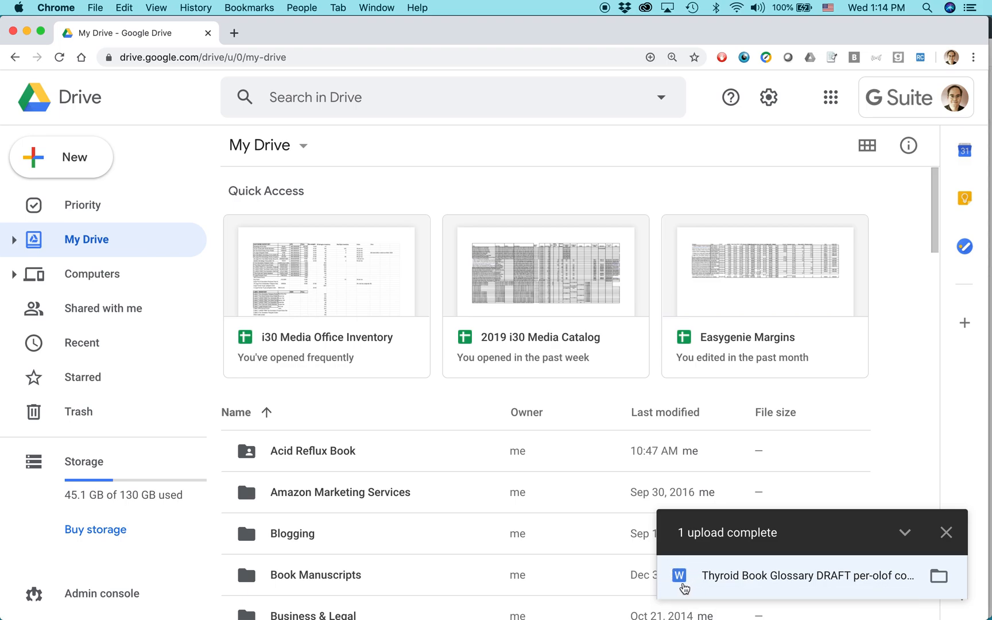
mouse_move(678, 592)
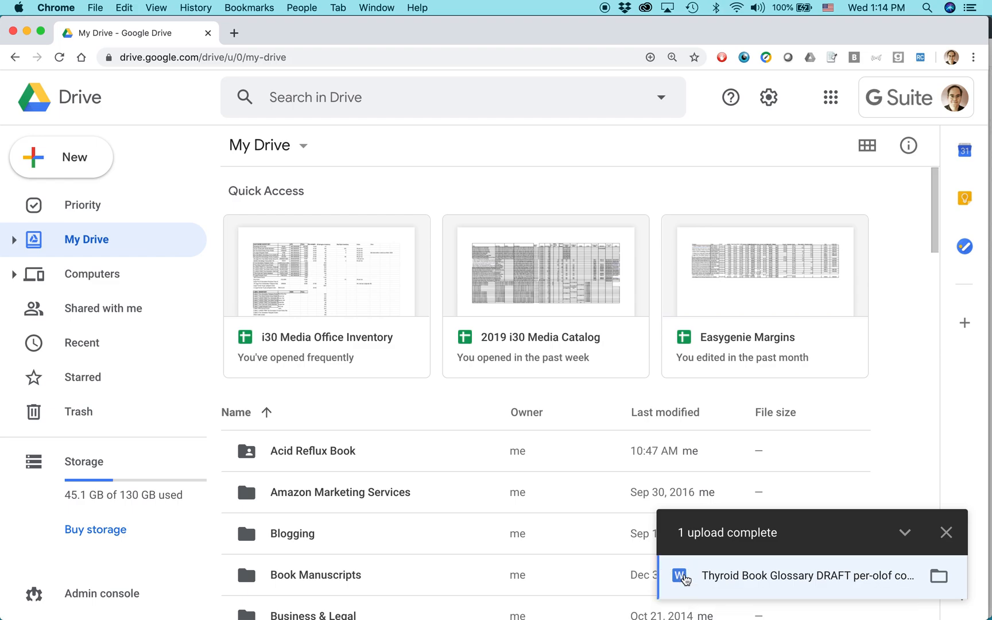
mouse_move(715, 579)
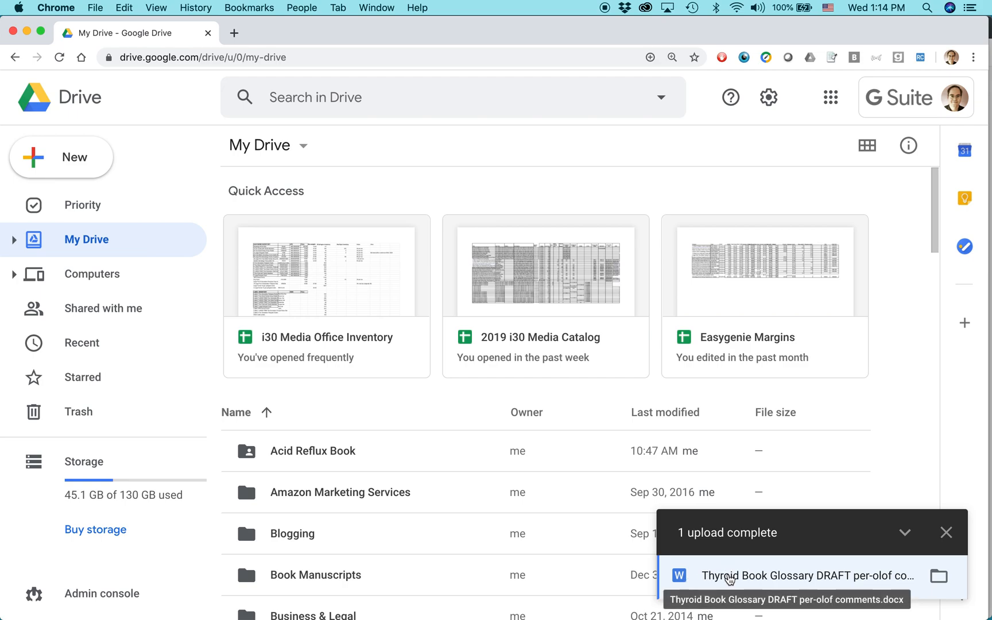
- Open the uploaded glossary draft from the '1 upload complete' panel
left_click(805, 575)
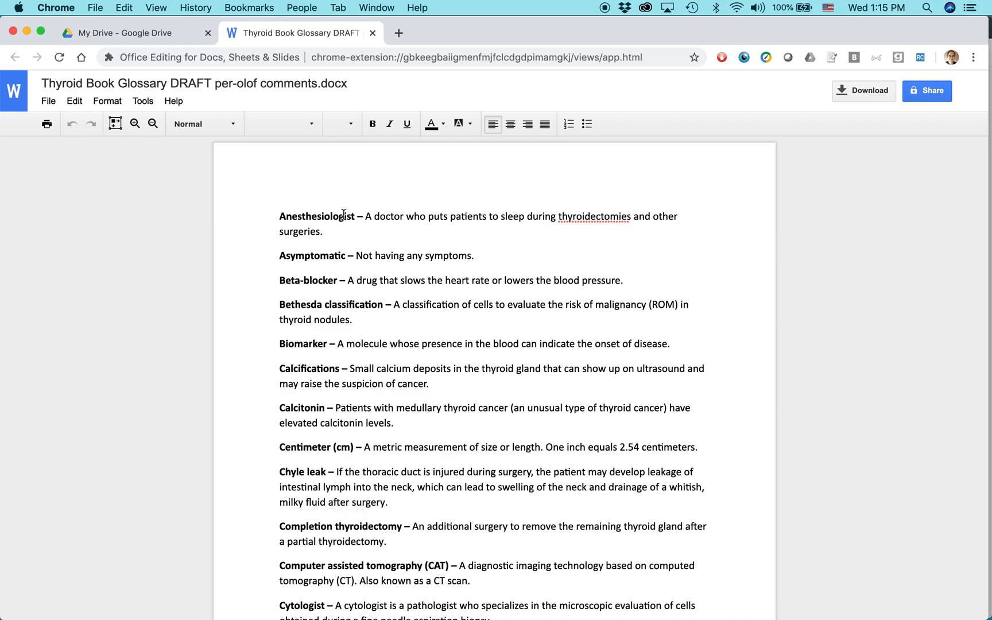
mouse_move(342, 89)
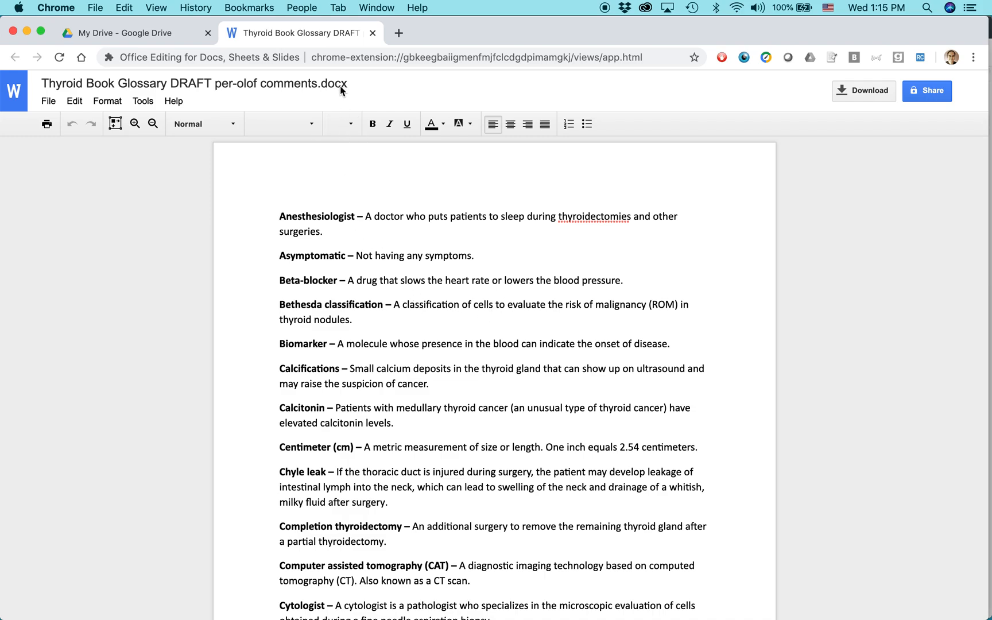
mouse_move(13, 91)
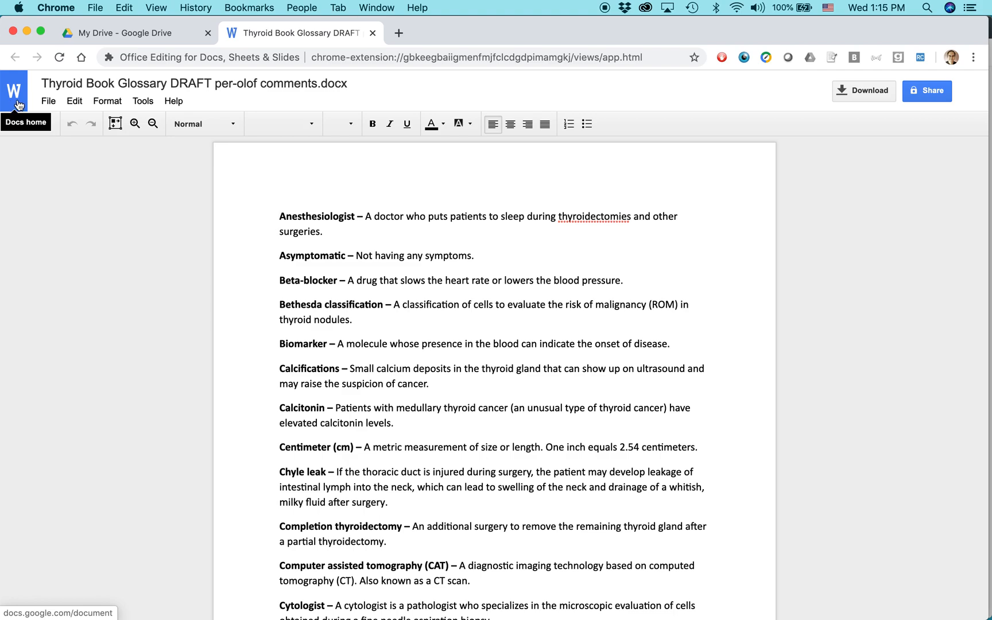
mouse_move(232, 313)
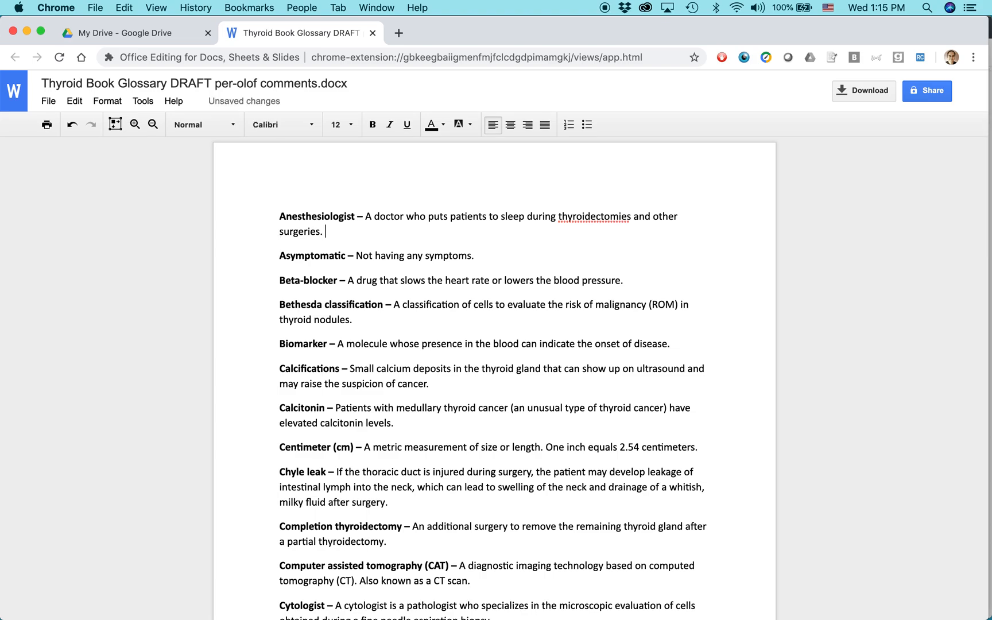
- Add 'Please see Chapter 5.' after 'surgeries.' in the Anesthesiologist entry, then select the first entries
type("Please s")
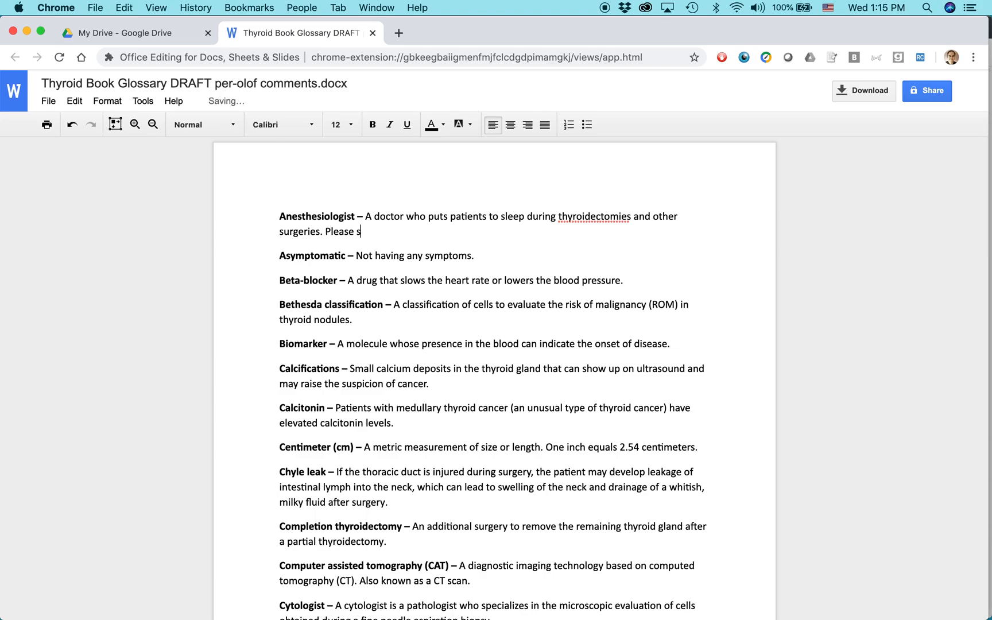
type("ee Chapter")
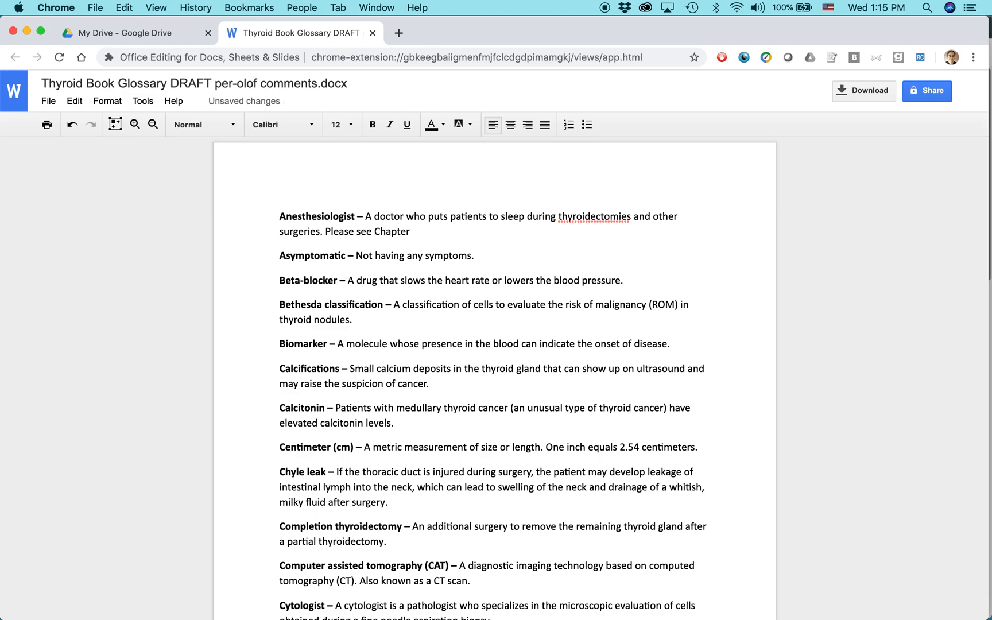
type("5.")
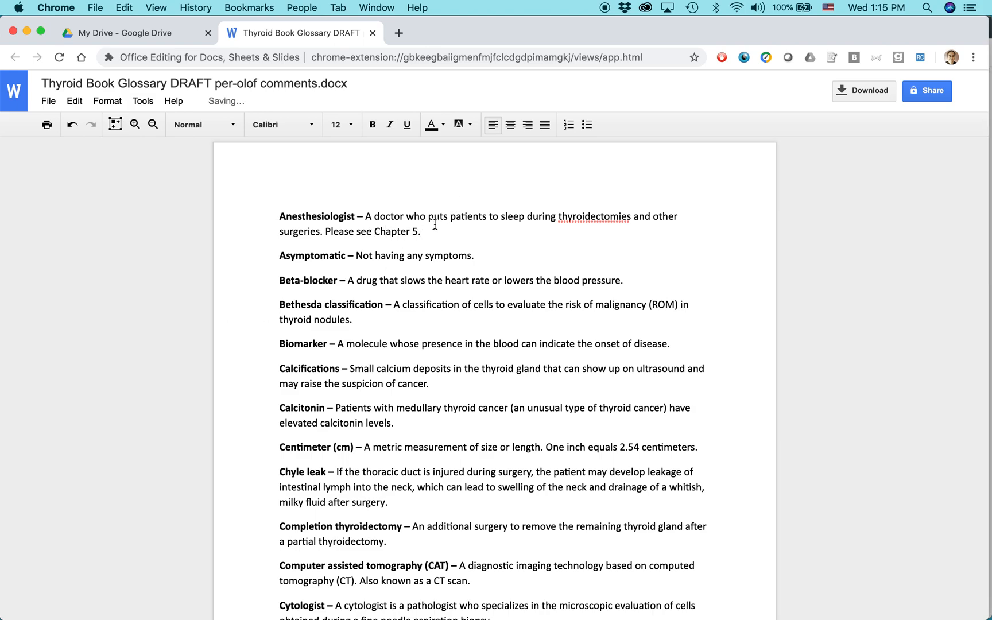
left_click_drag(433, 216, 449, 280)
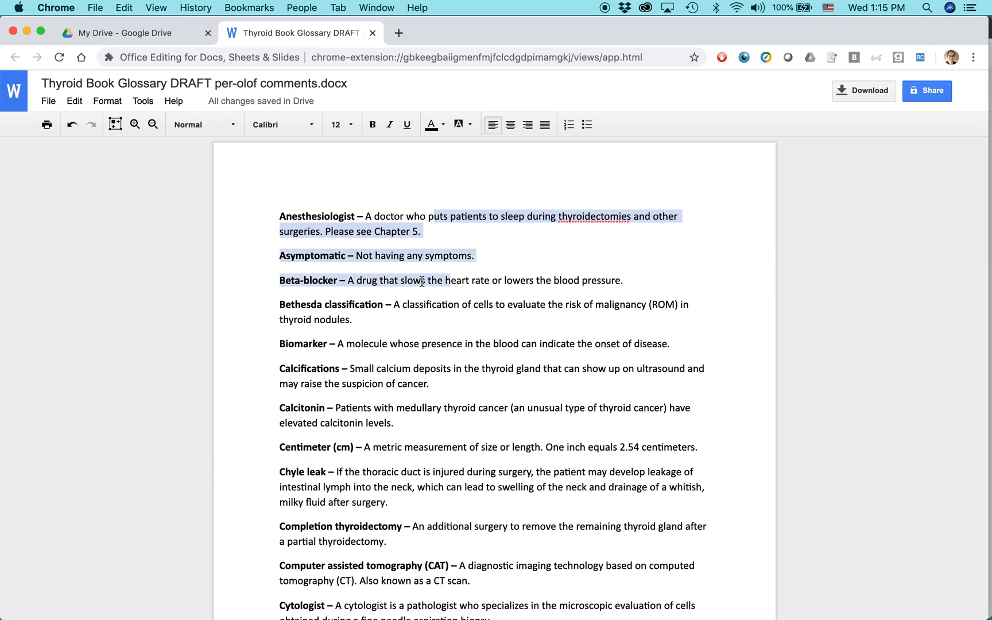
- Insert a 'Glossary' line at the document start above the Anesthesiologist entry
left_click(585, 124)
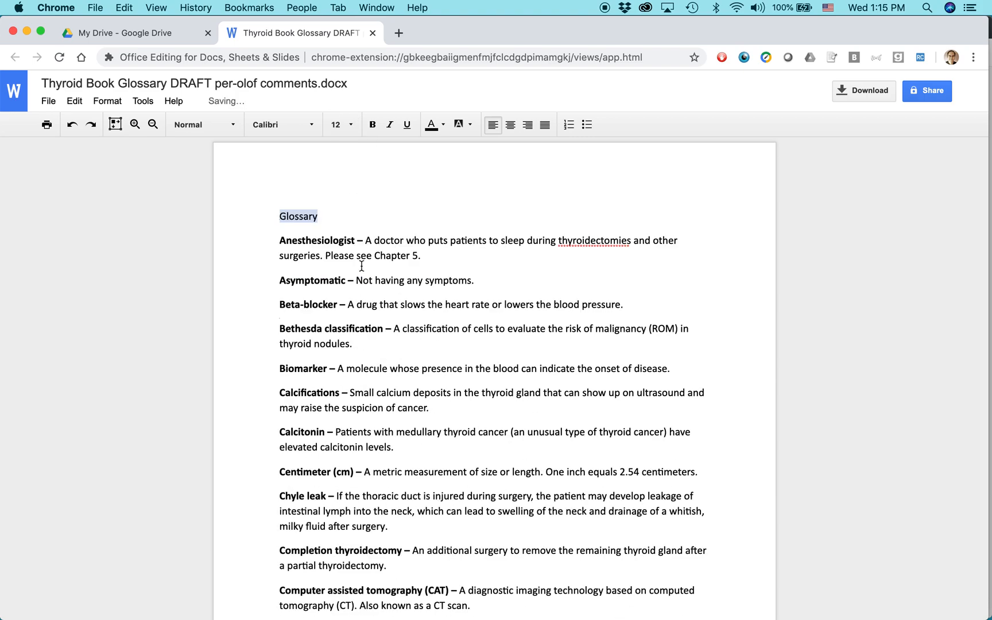
mouse_move(275, 194)
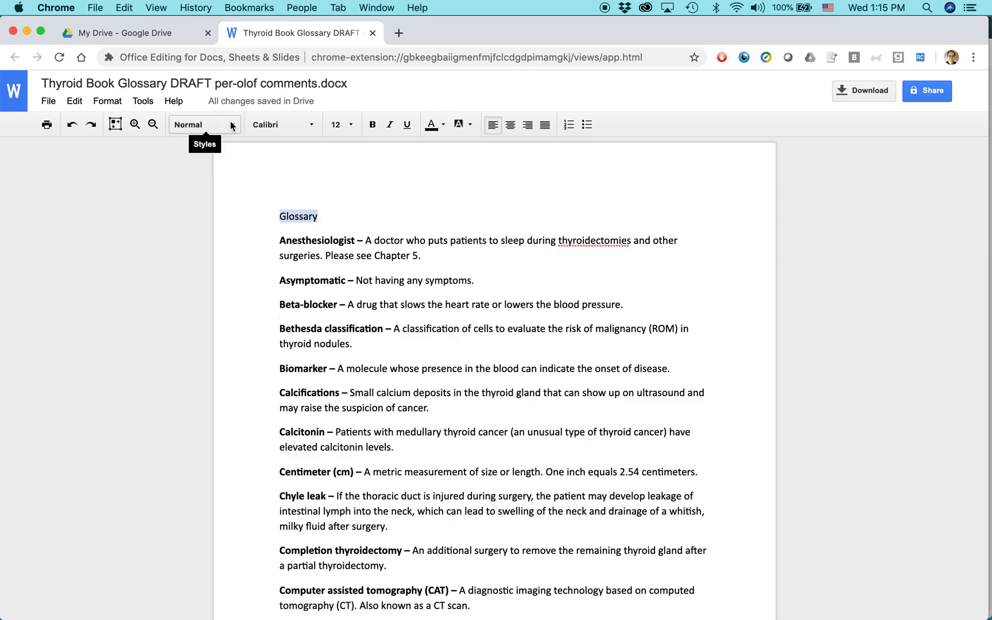
- Apply the Subtitle style to the Glossary heading
left_click(202, 124)
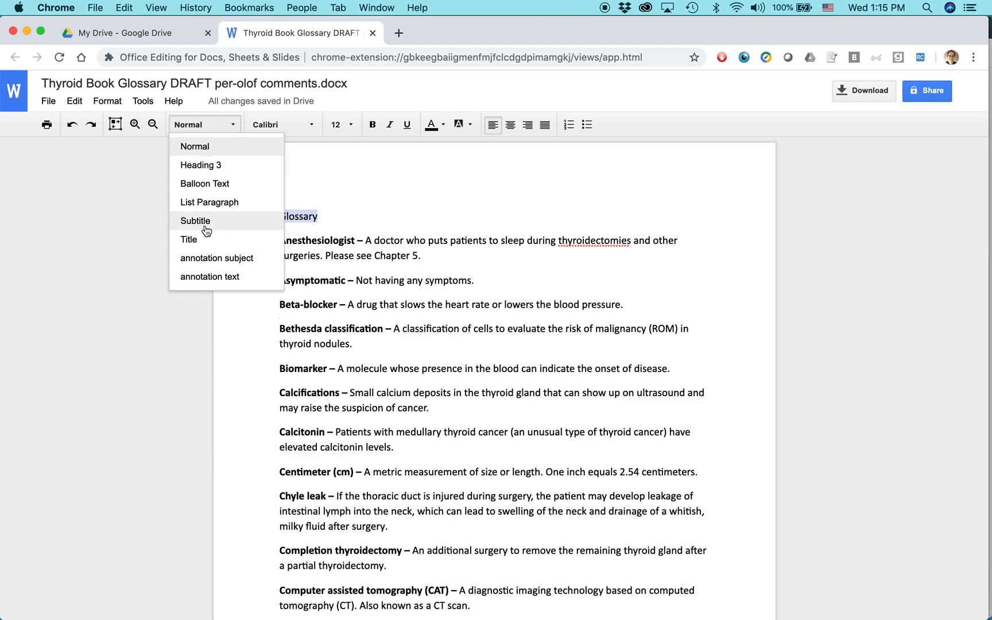
left_click(189, 238)
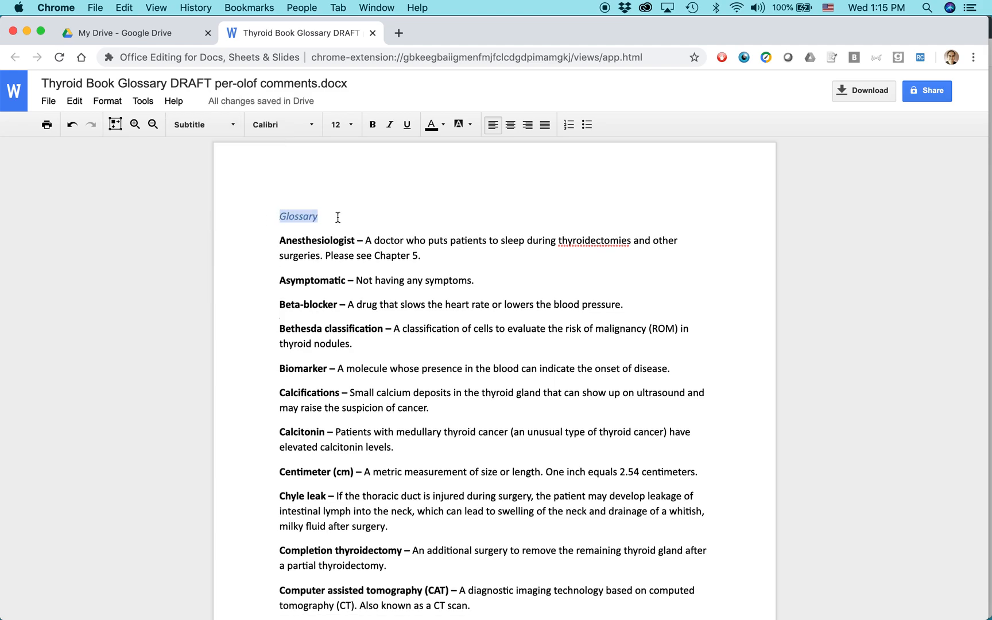
left_click(389, 124)
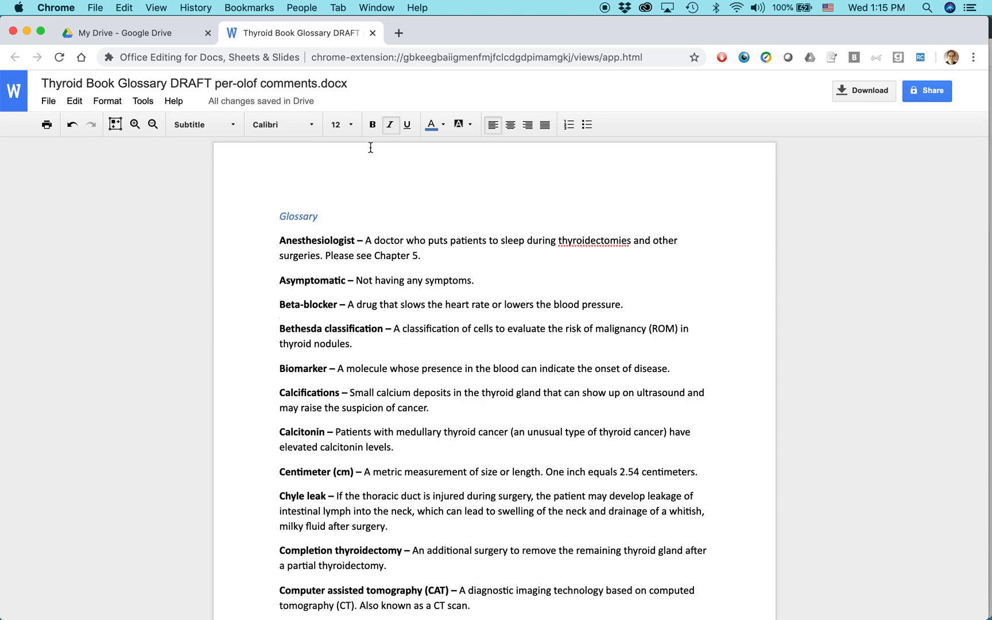
mouse_move(390, 124)
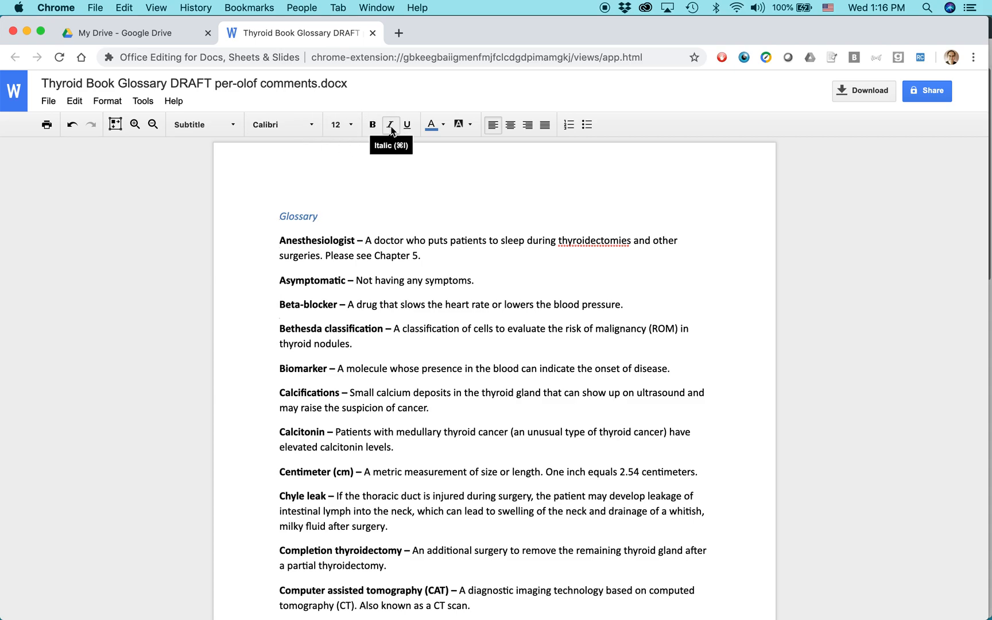
mouse_move(567, 124)
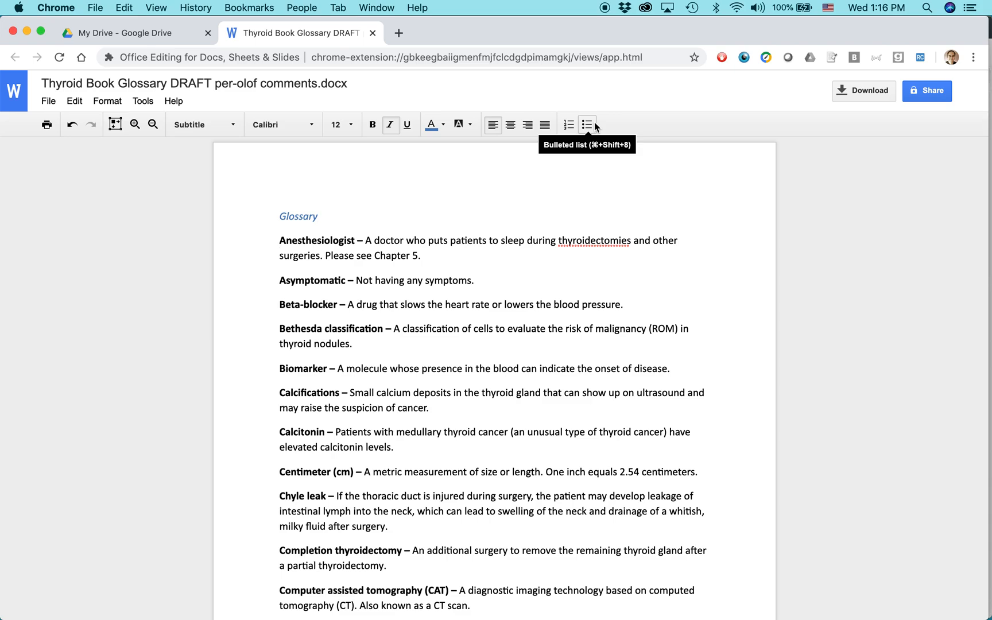
- Center the Glossary heading, trying right alignment first and leaving its style unchanged
left_click(526, 124)
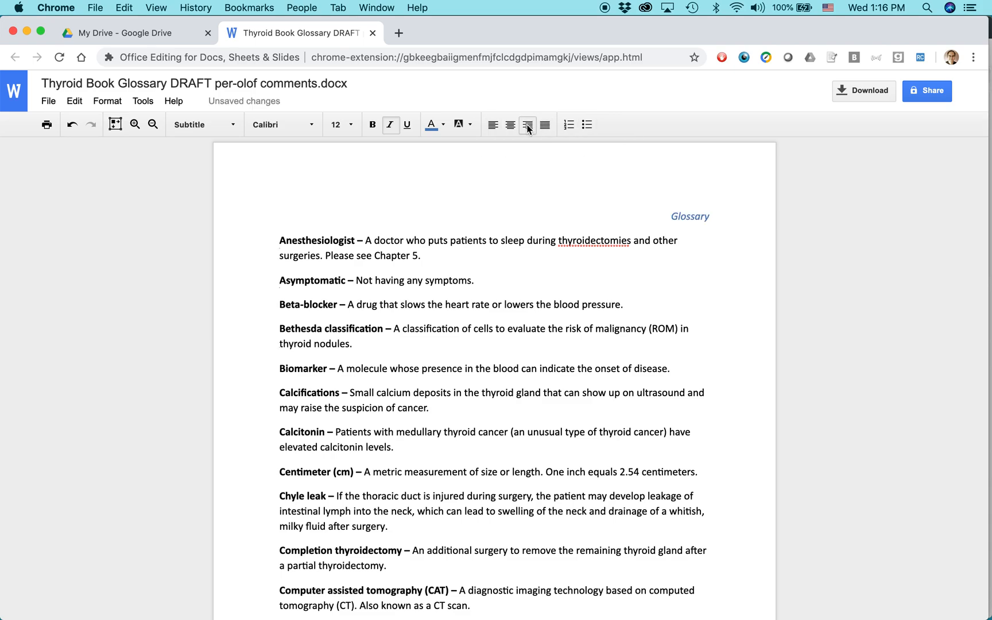
mouse_move(509, 124)
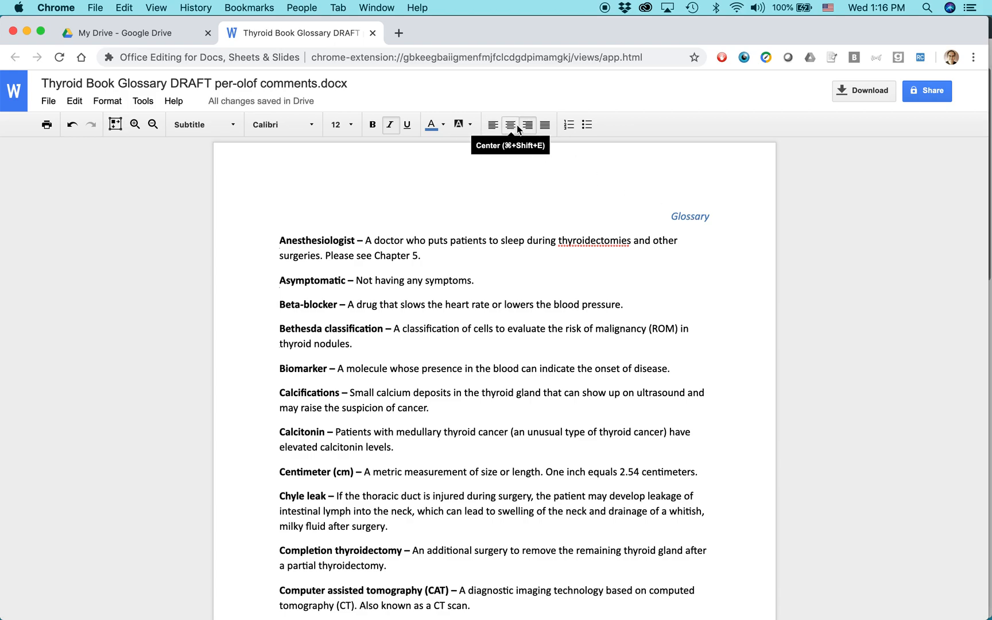
left_click(510, 123)
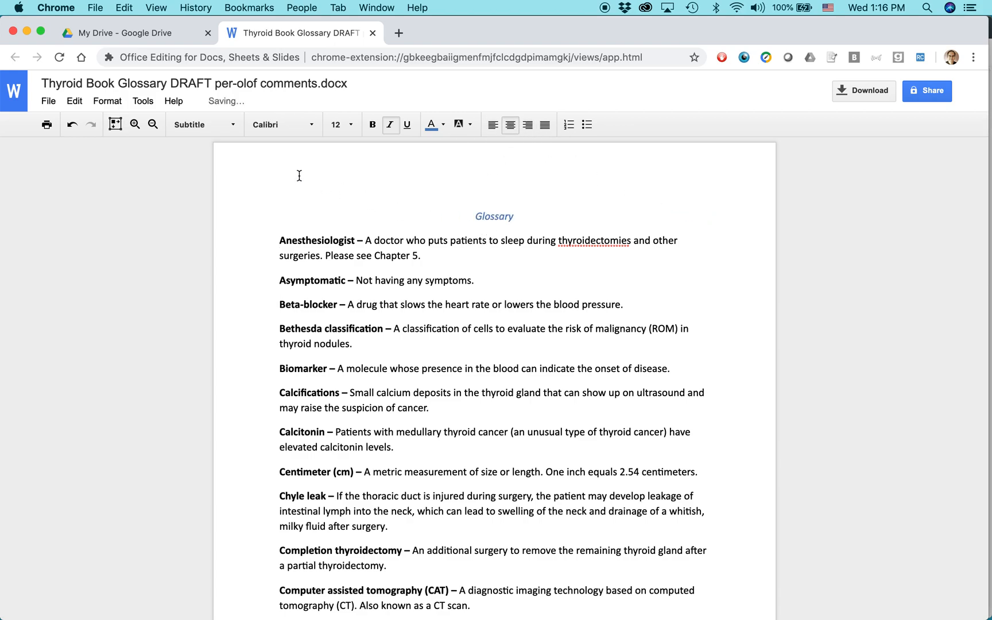
mouse_move(568, 124)
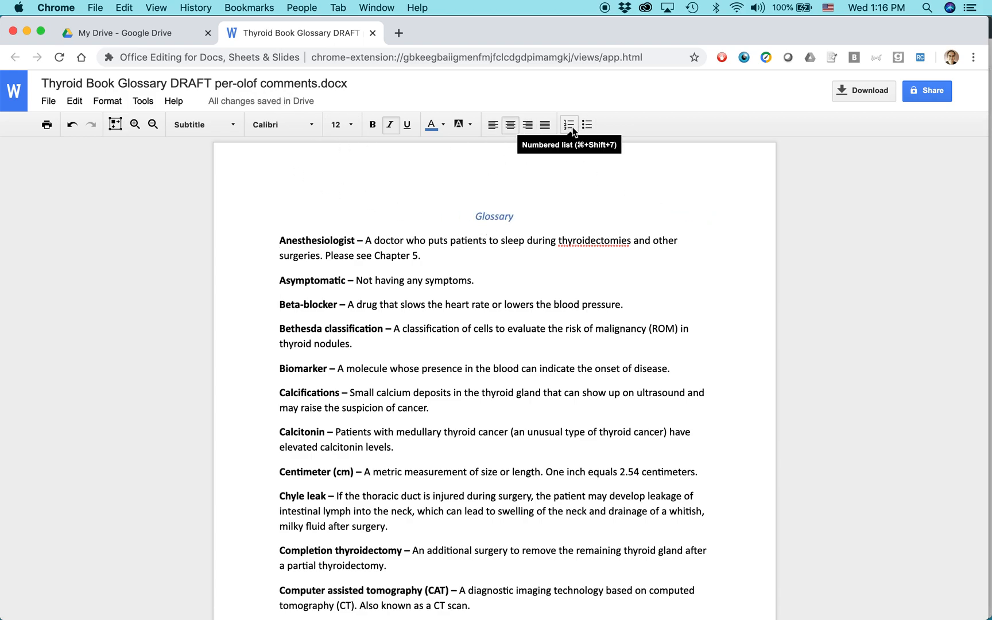
left_click(202, 124)
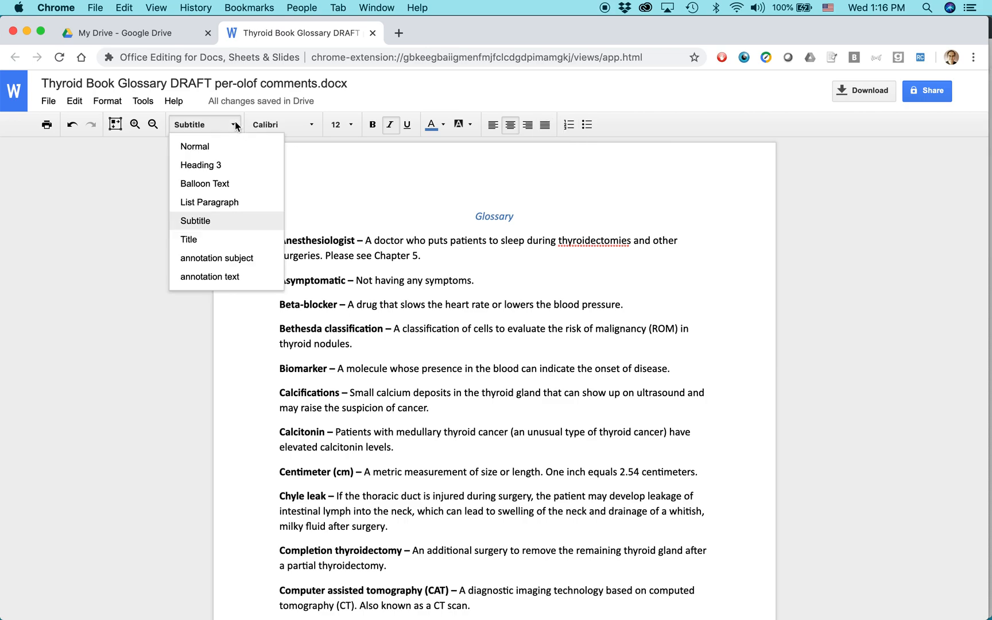
left_click(194, 146)
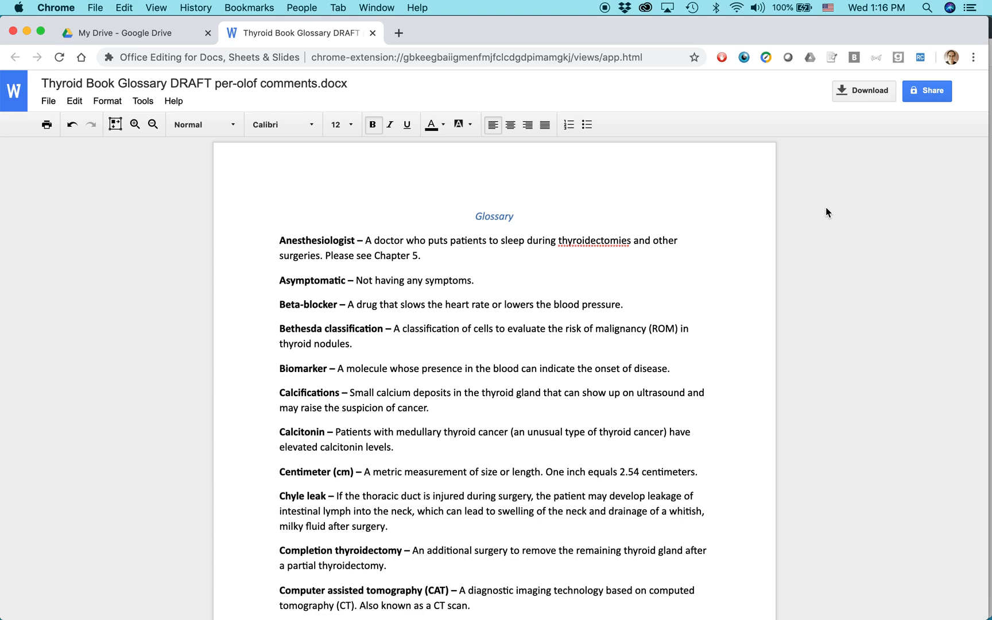
mouse_move(678, 195)
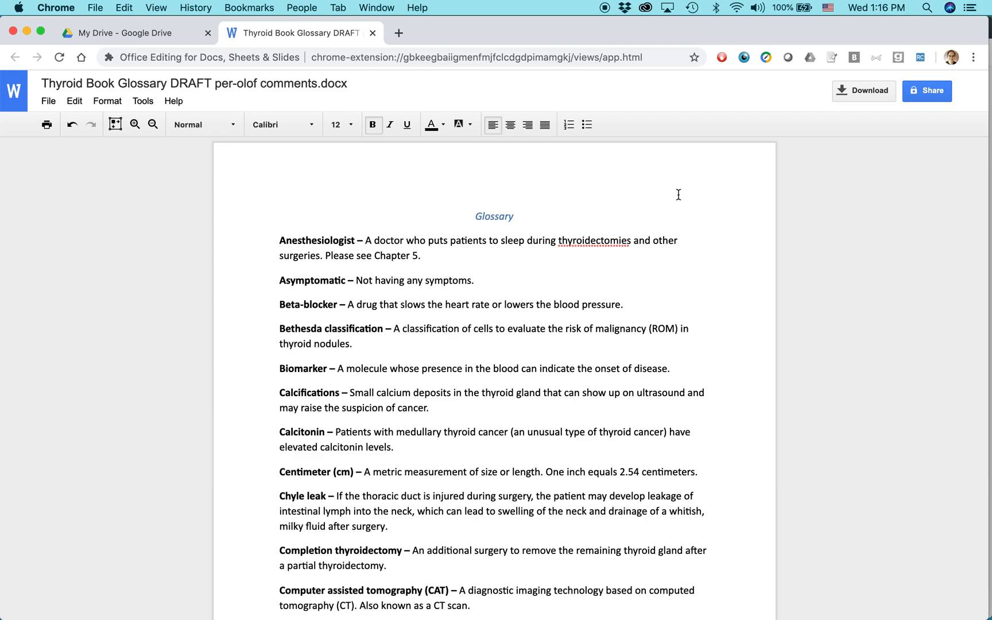
mouse_move(891, 161)
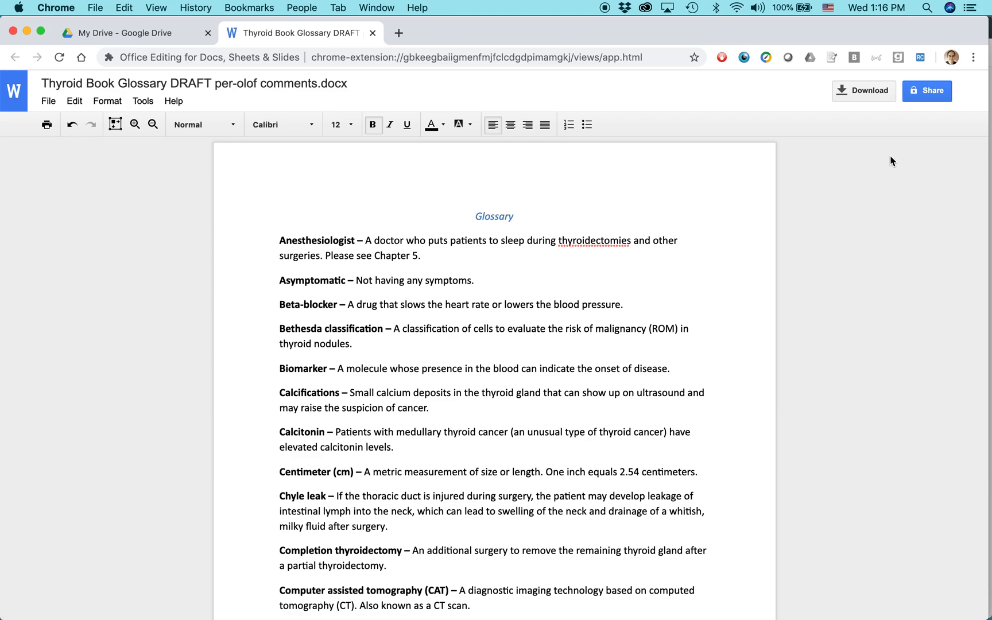
mouse_move(863, 90)
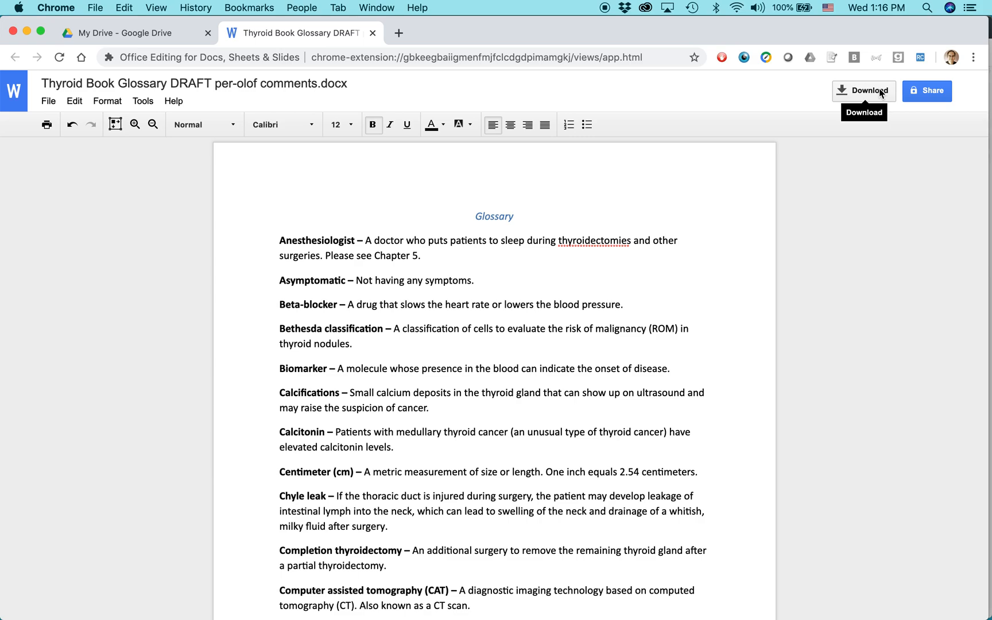
mouse_move(927, 91)
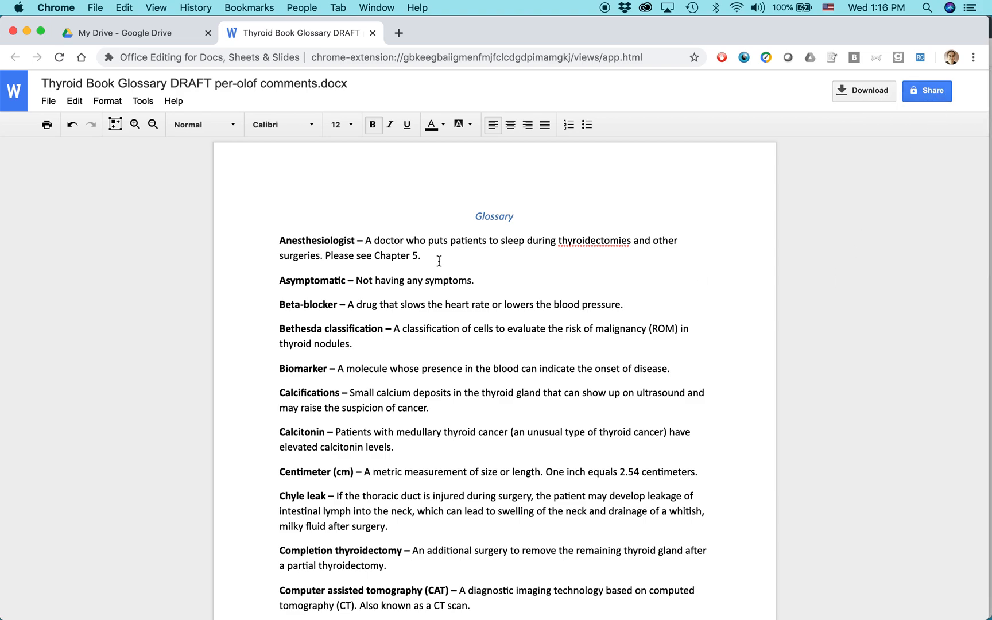
- Browse the Tools and Edit menus, then choose File > Save as Google Docs
left_click(142, 101)
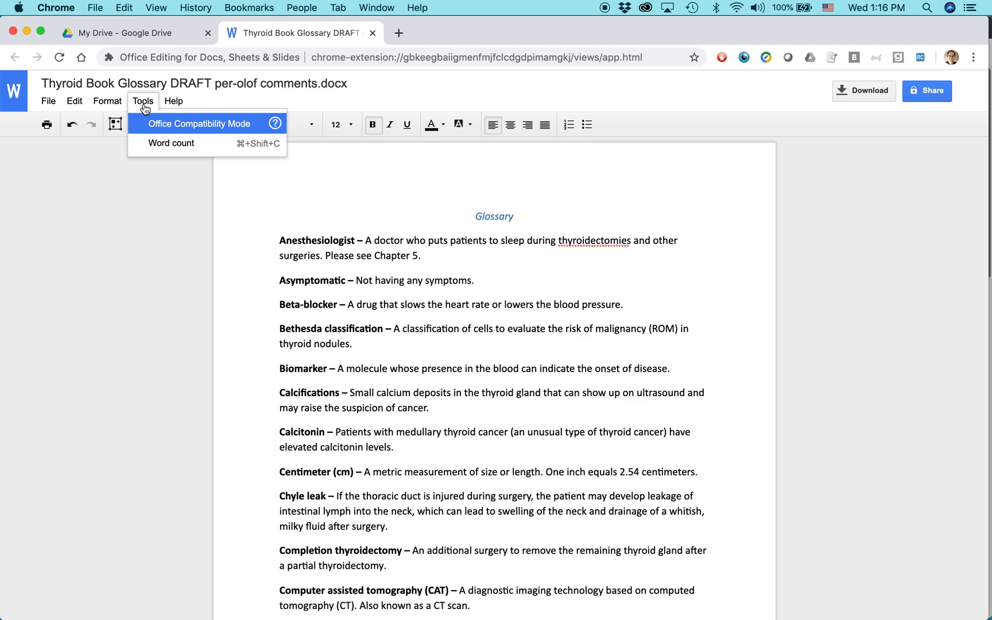
left_click(74, 101)
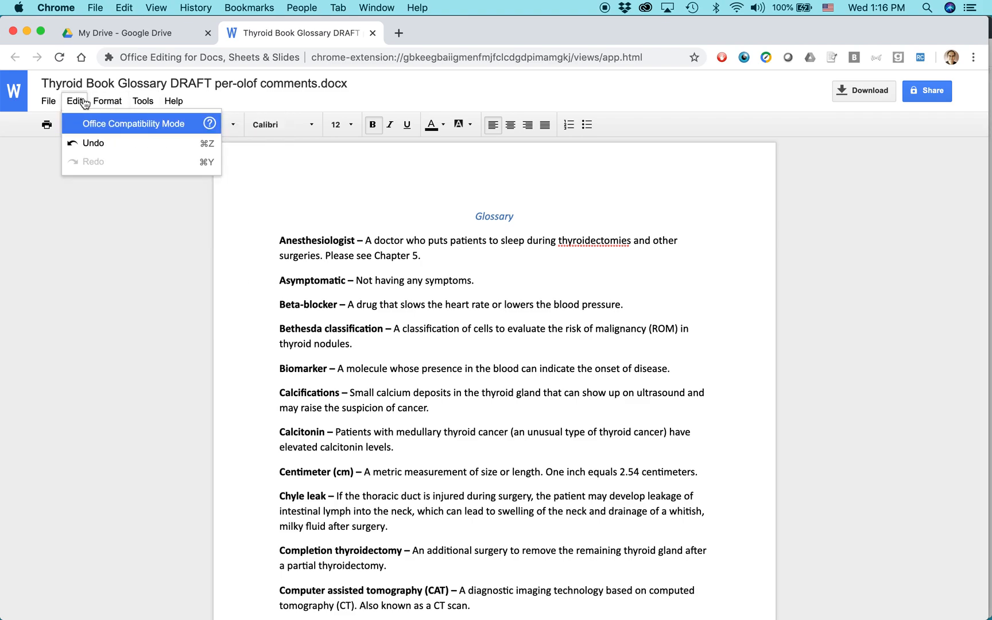
mouse_move(63, 233)
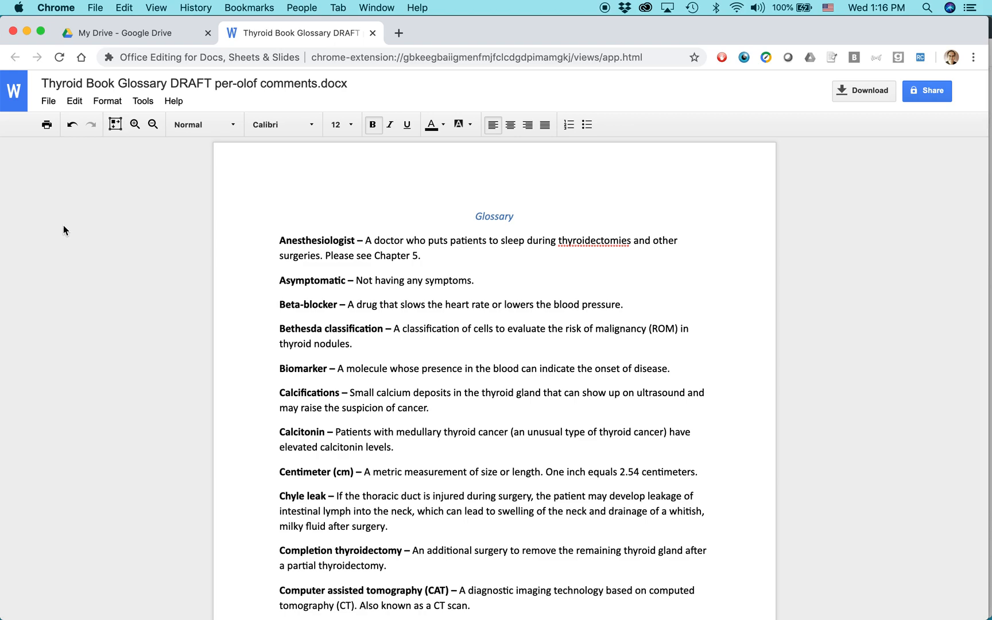
mouse_move(130, 157)
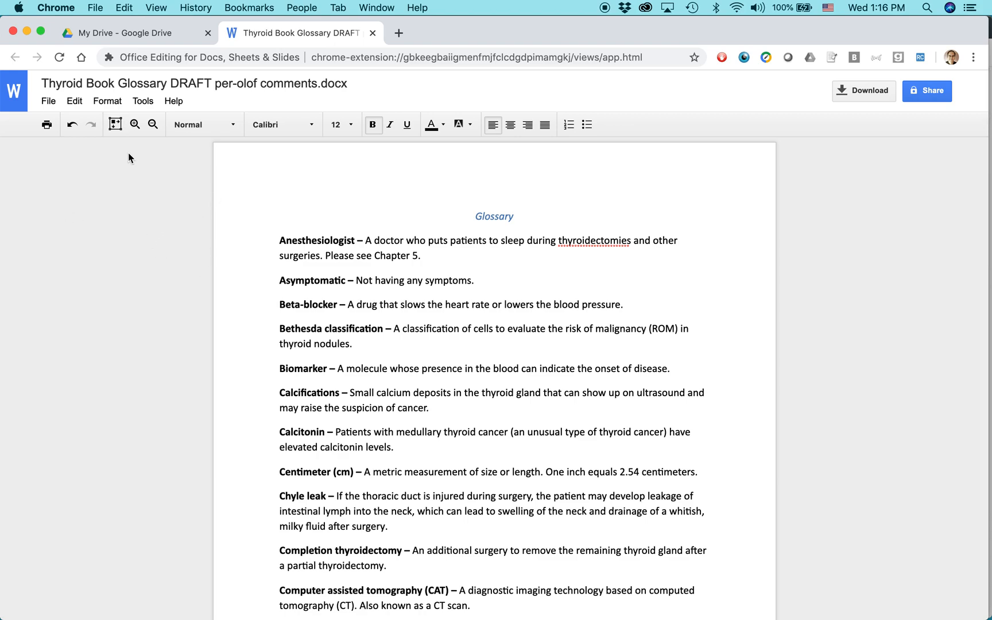
left_click(73, 101)
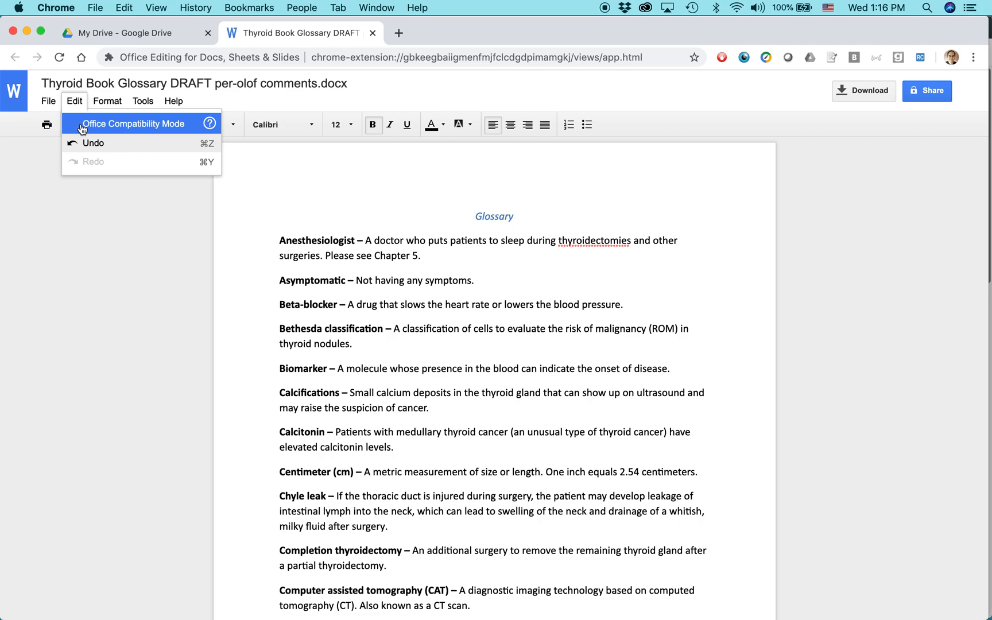
left_click(48, 101)
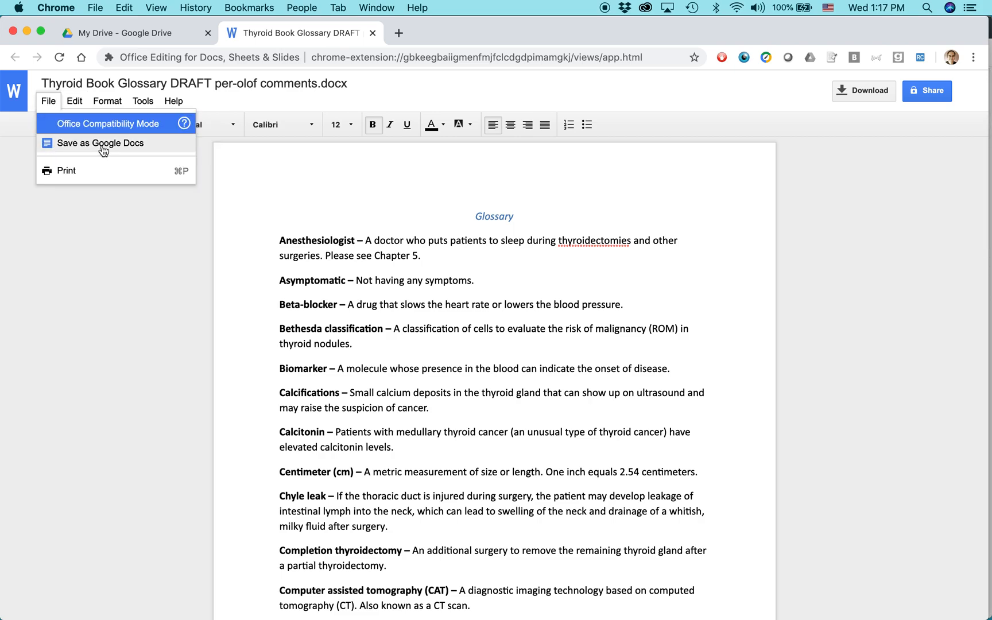
left_click(100, 142)
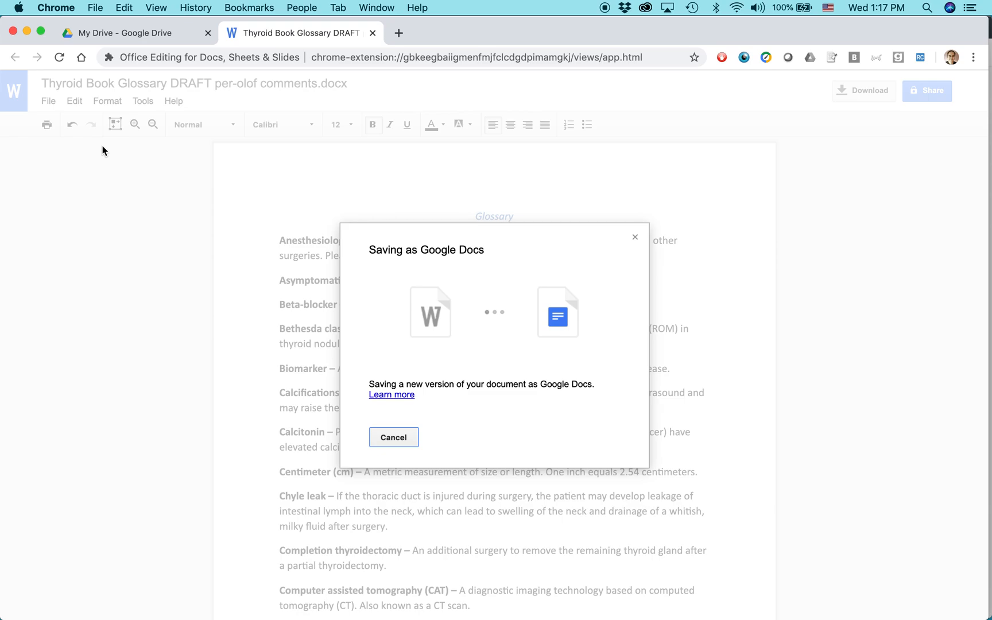
mouse_move(266, 238)
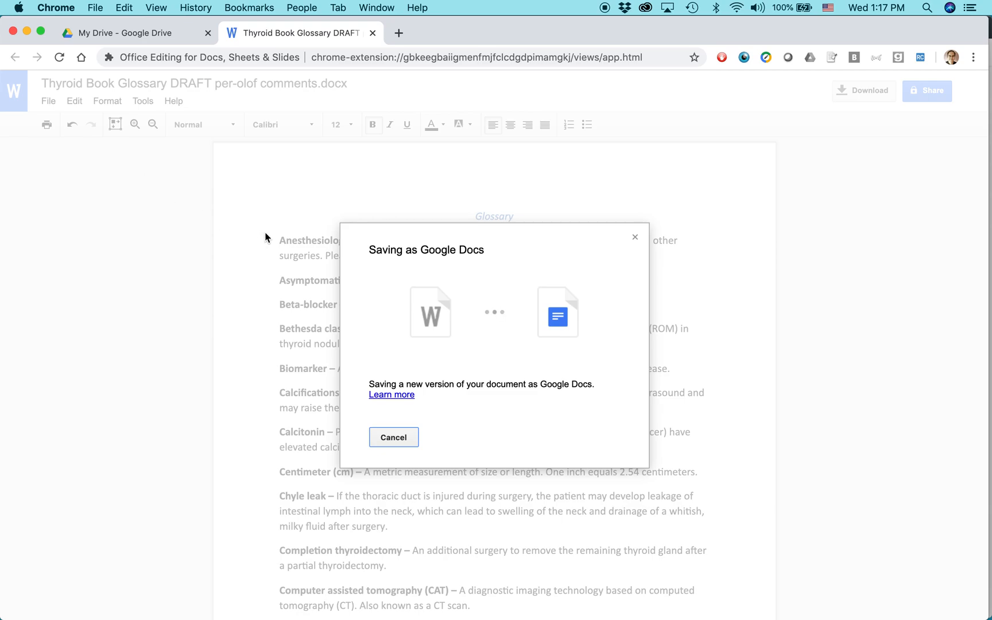